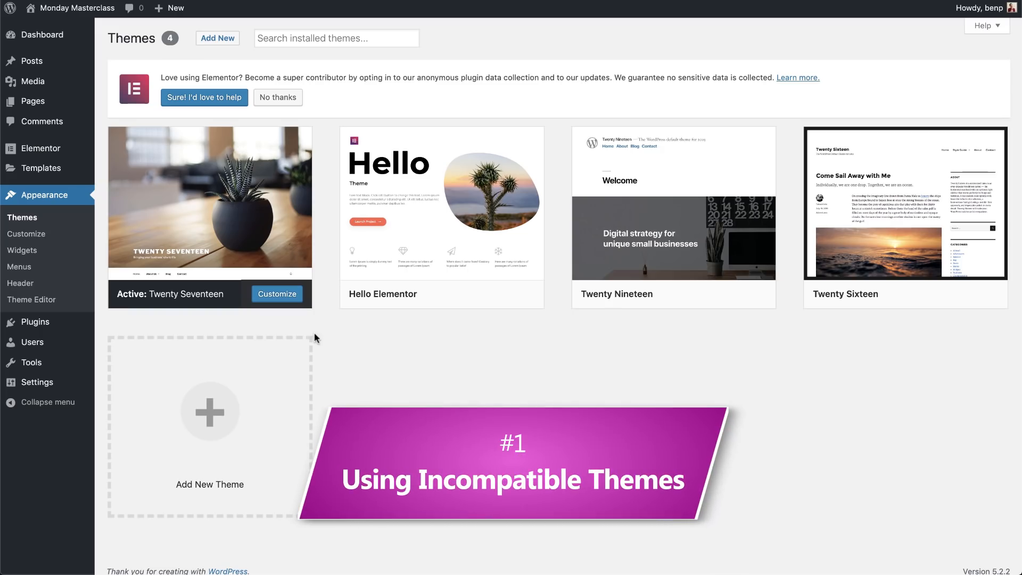
{"action": "mouse_move", "coordinate": [360, 338]}
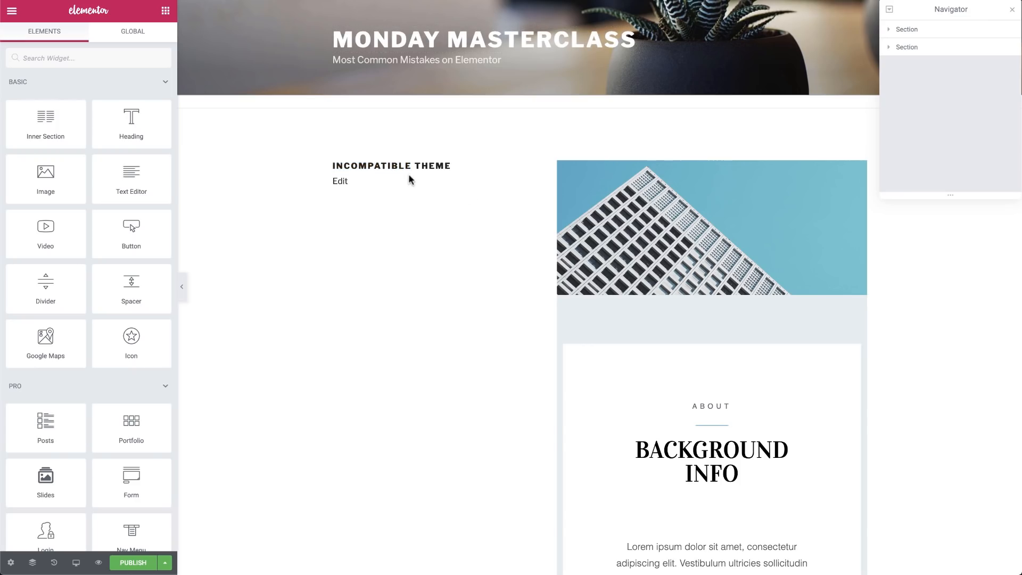
- Scroll through the page to reveal the squashed, broken columns under Twenty Seventeen
{"action": "scroll", "scroll_direction": "down", "scroll_amount": 3}
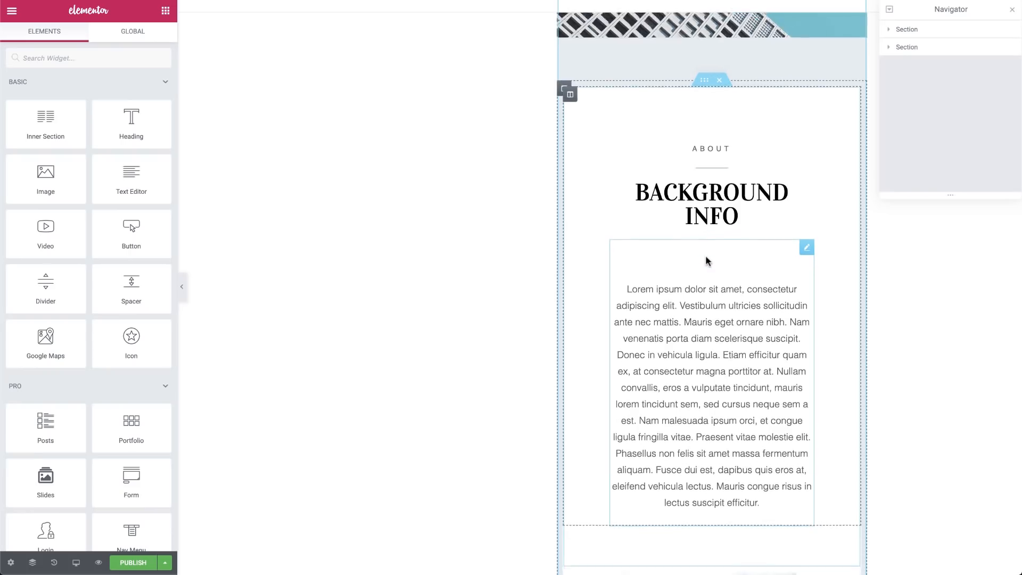
{"action": "scroll", "scroll_direction": "down", "scroll_amount": 3}
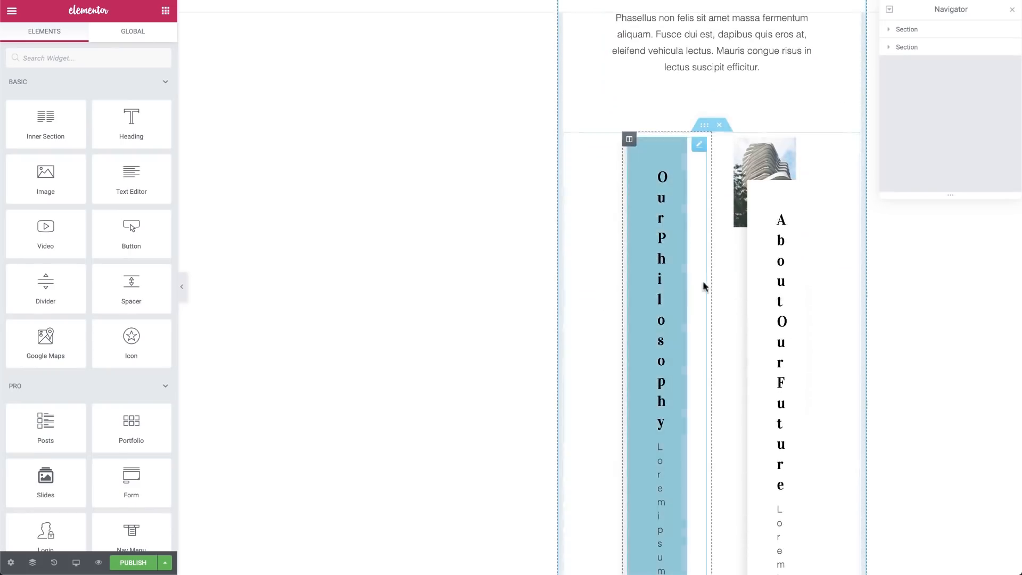
{"action": "scroll", "scroll_direction": "down", "scroll_amount": 3}
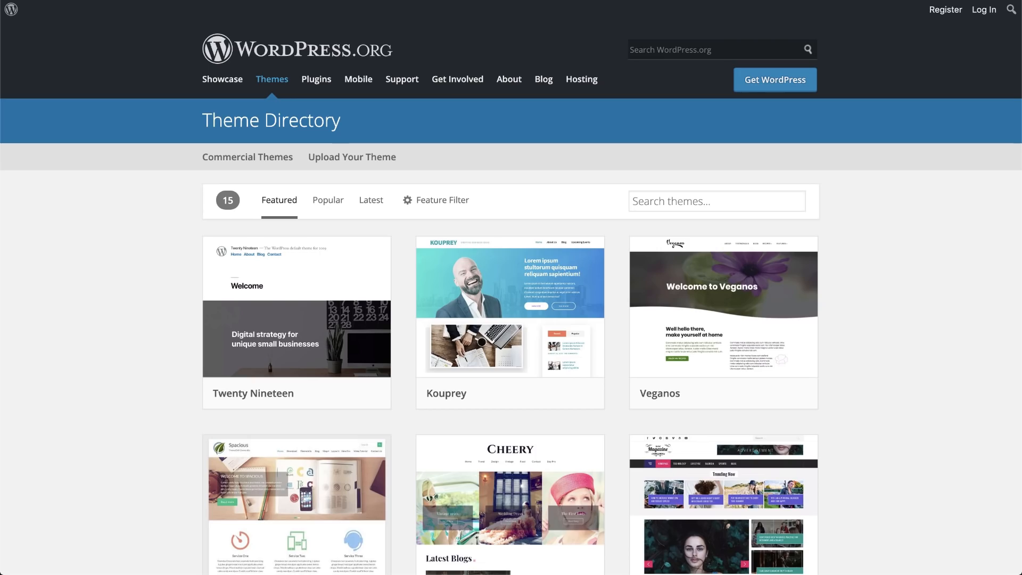
{"action": "mouse_move", "coordinate": [73, 22]}
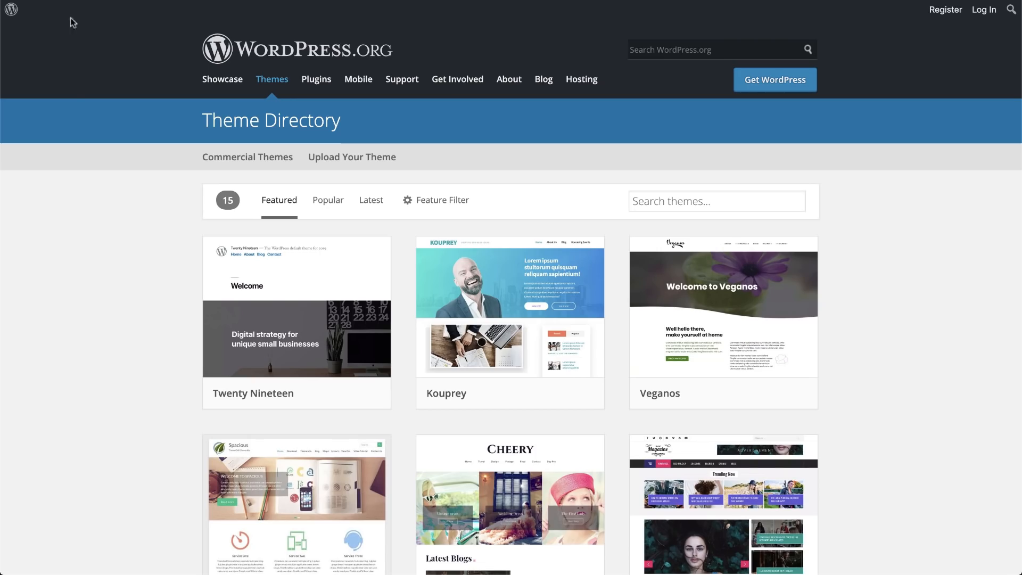
{"action": "scroll", "scroll_direction": "down", "scroll_amount": 3}
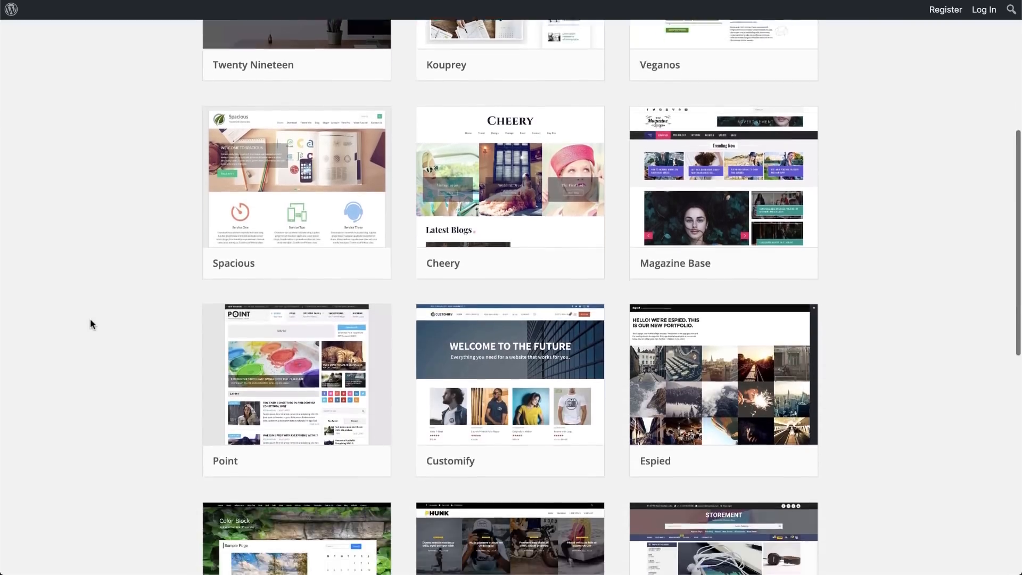
{"action": "scroll", "scroll_direction": "down", "scroll_amount": 3}
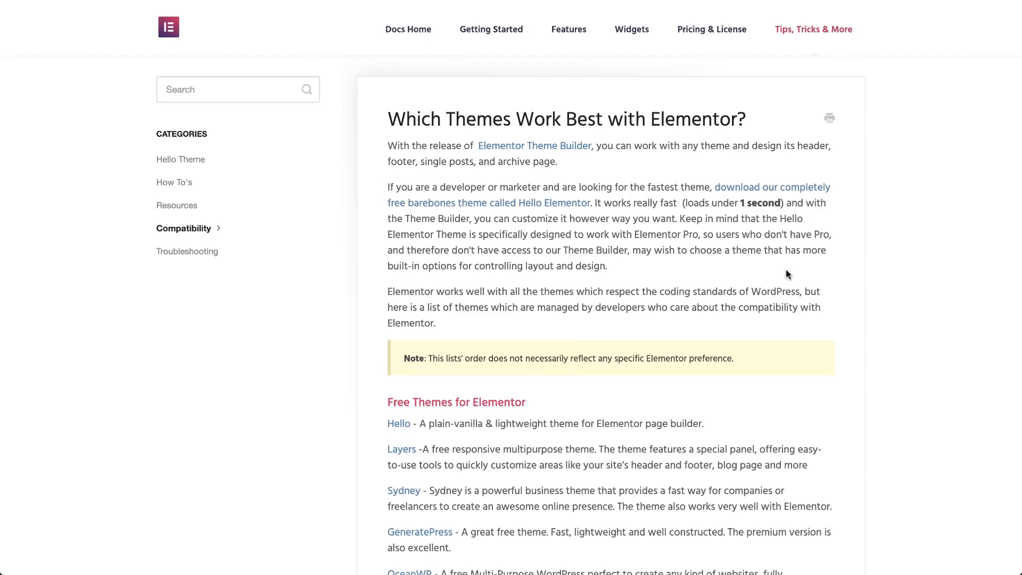
- Follow the OceanWP link under Free Themes and look over its homepage
{"action": "scroll", "scroll_direction": "down", "scroll_amount": 3}
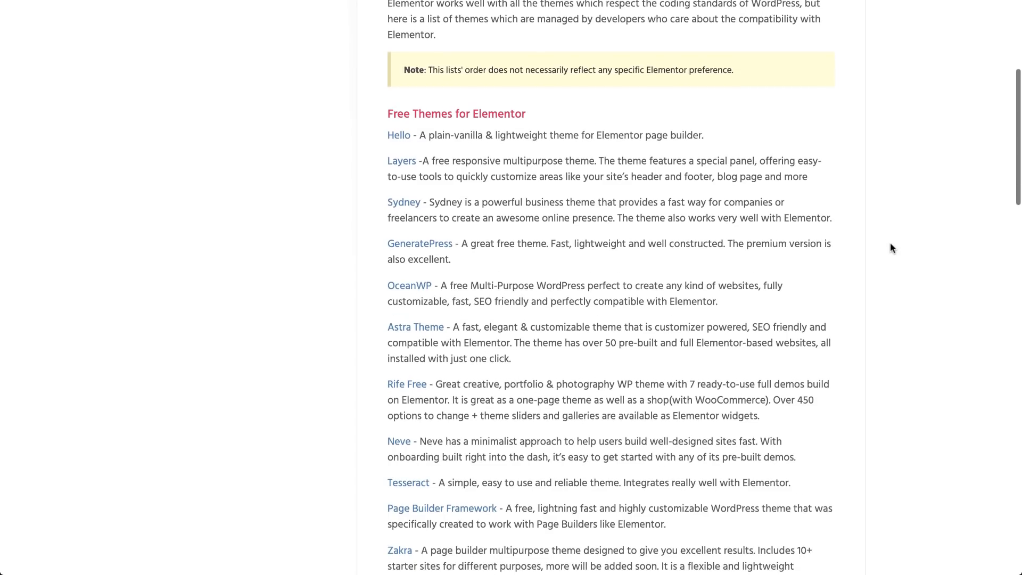
{"action": "left_click", "coordinate": [416, 326]}
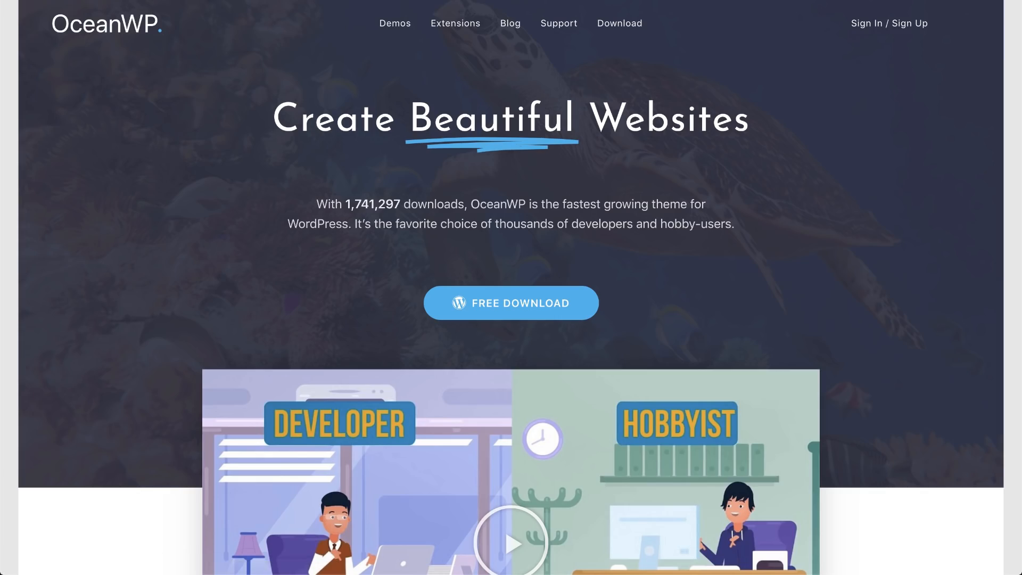
{"action": "scroll", "scroll_direction": "down", "scroll_amount": 3}
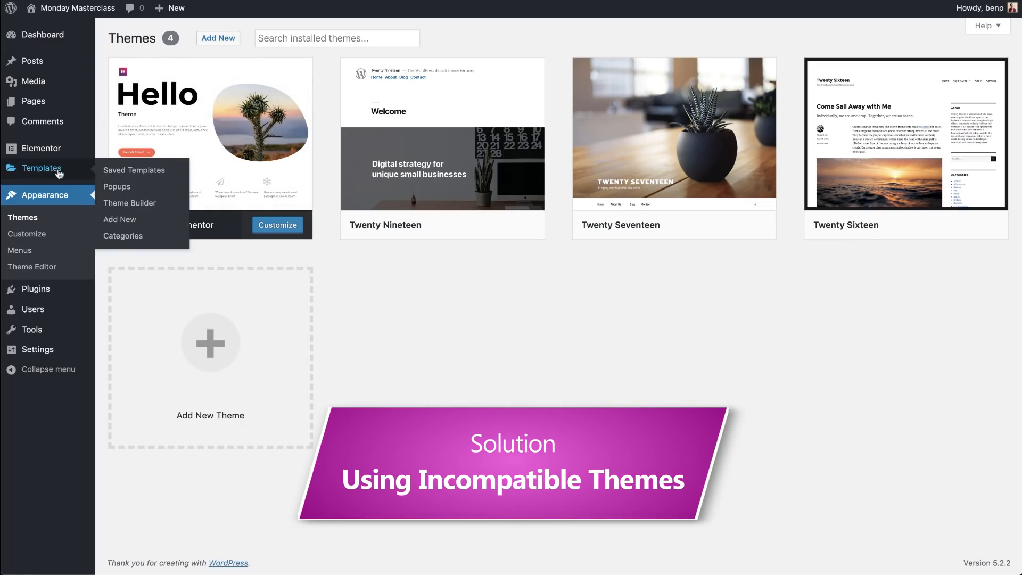
- Start a new Theme Builder template with Header selected as the template type
{"action": "left_click", "coordinate": [129, 202]}
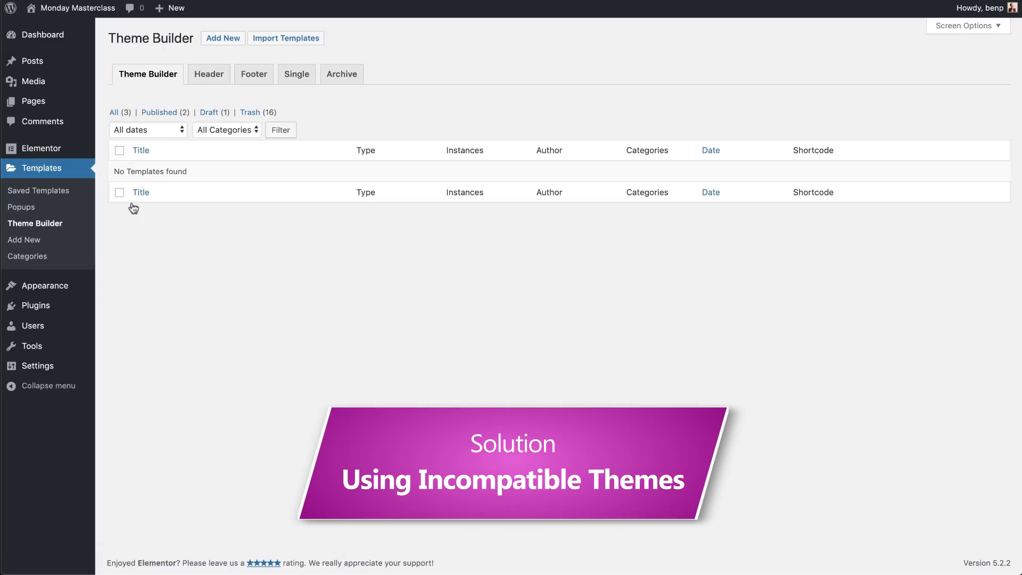
{"action": "left_click", "coordinate": [222, 38]}
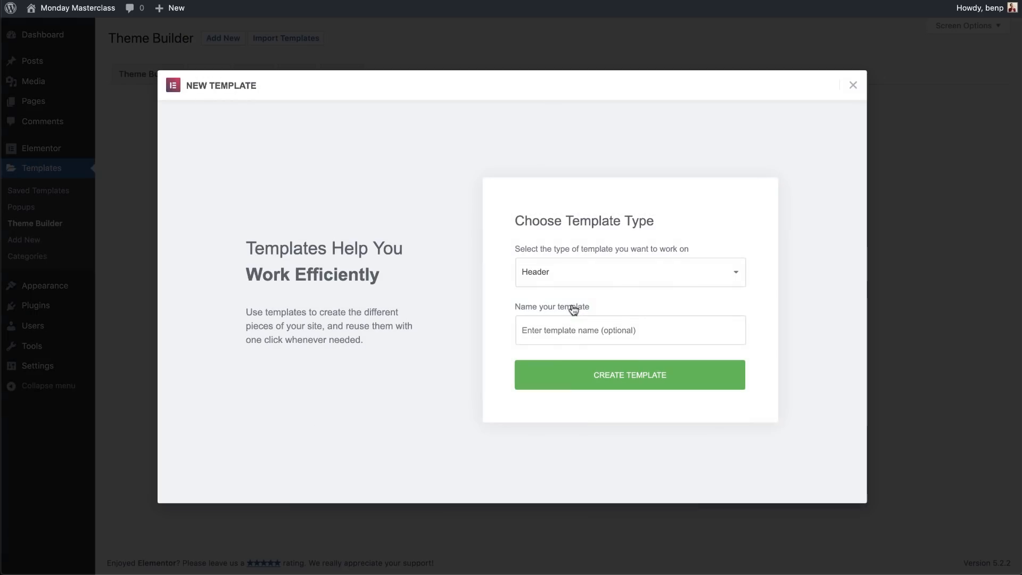
{"action": "mouse_move", "coordinate": [594, 400]}
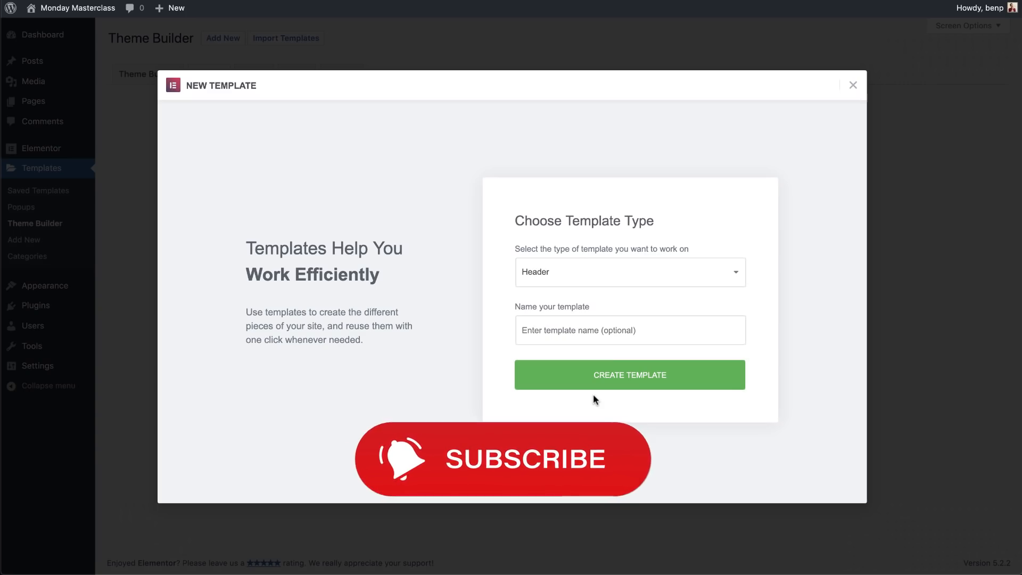
{"action": "left_click", "coordinate": [630, 375]}
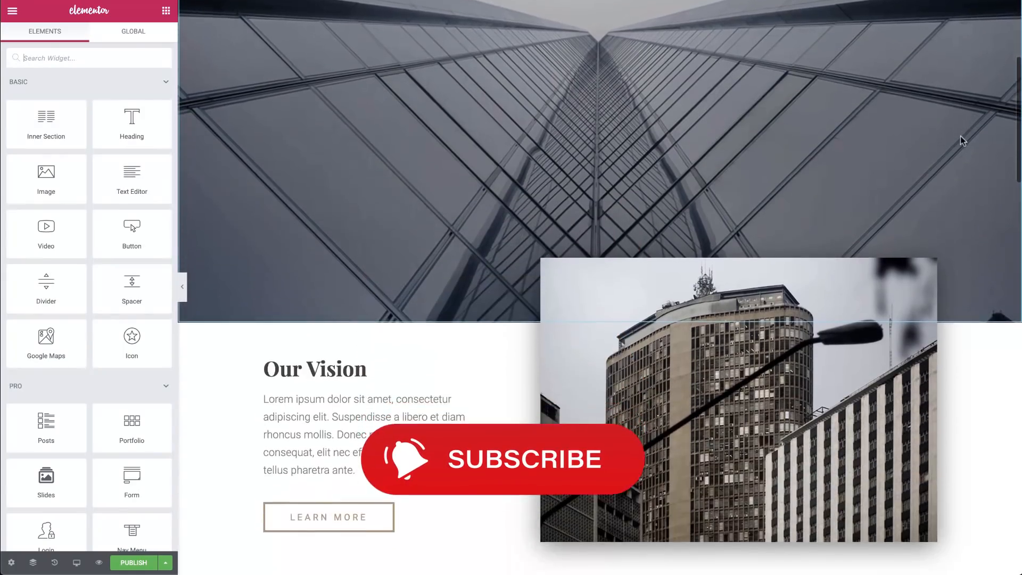
- Insert a three-column section under About Us holding a Video widget and Spacer in the middle column
{"action": "scroll", "scroll_direction": "down", "scroll_amount": 3}
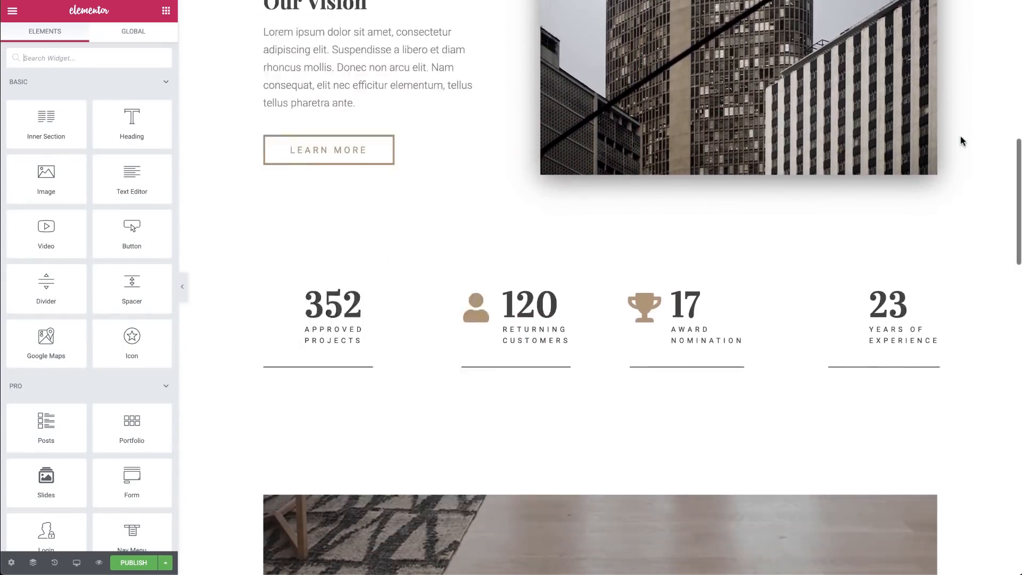
{"action": "scroll", "scroll_direction": "down", "scroll_amount": 3}
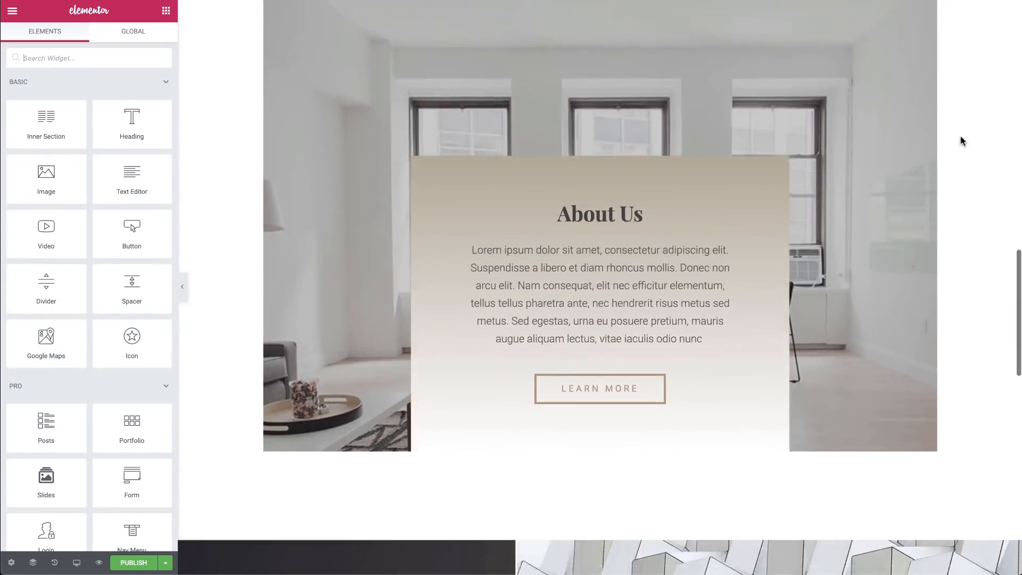
{"action": "scroll", "scroll_direction": "down", "scroll_amount": 3}
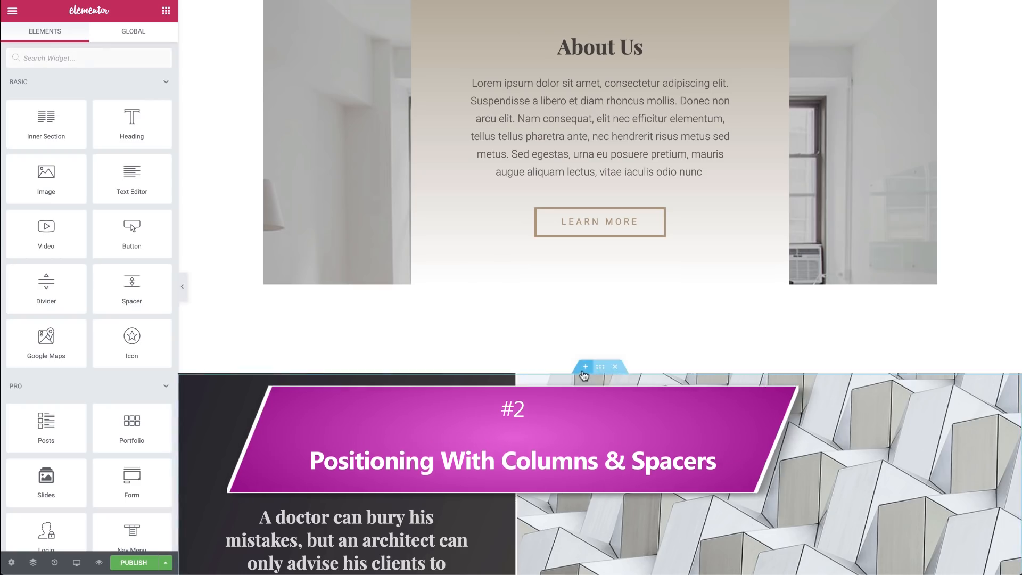
{"action": "left_click", "coordinate": [584, 367]}
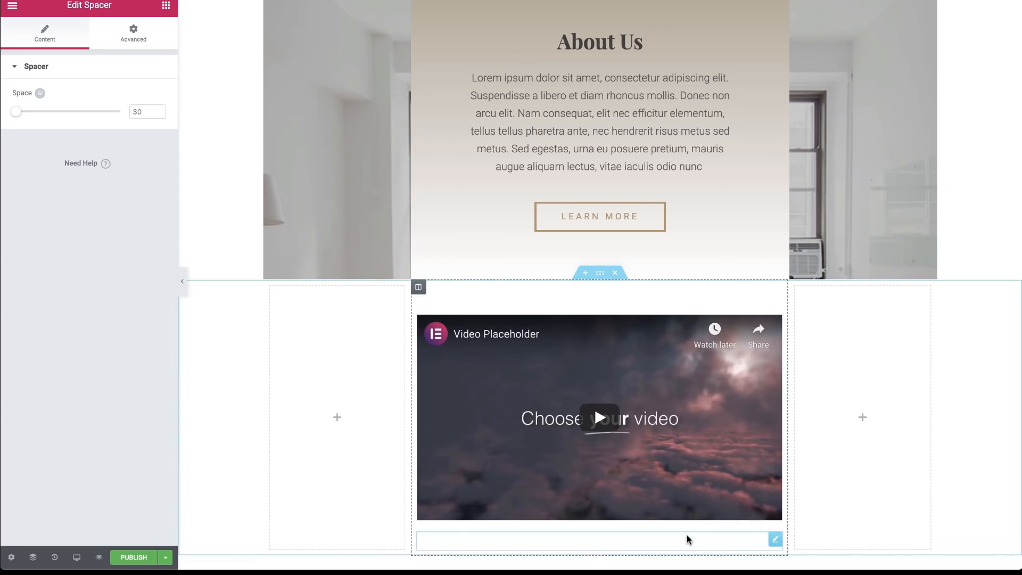
{"action": "scroll", "scroll_direction": "down", "scroll_amount": 3}
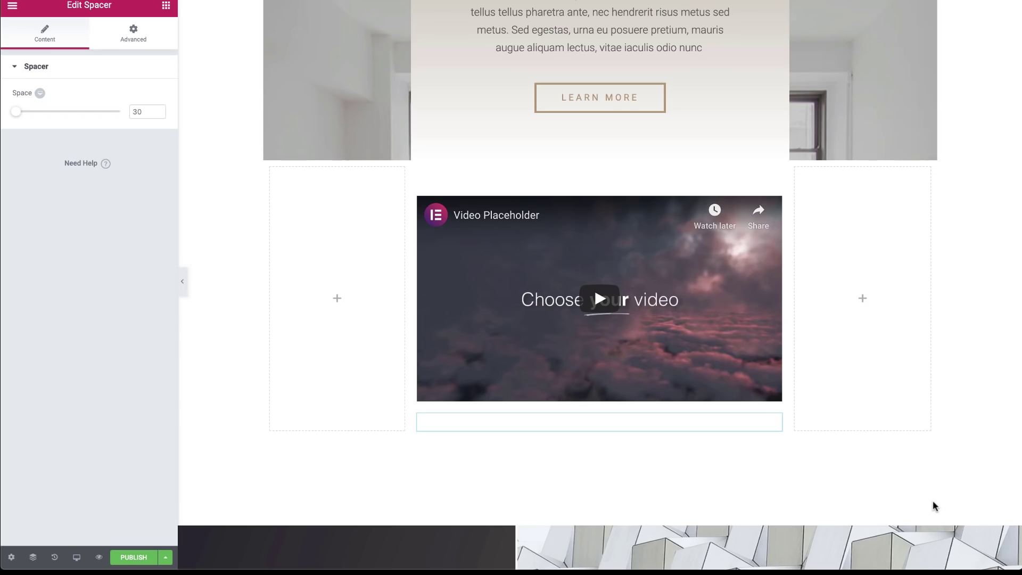
{"action": "mouse_move", "coordinate": [616, 163]}
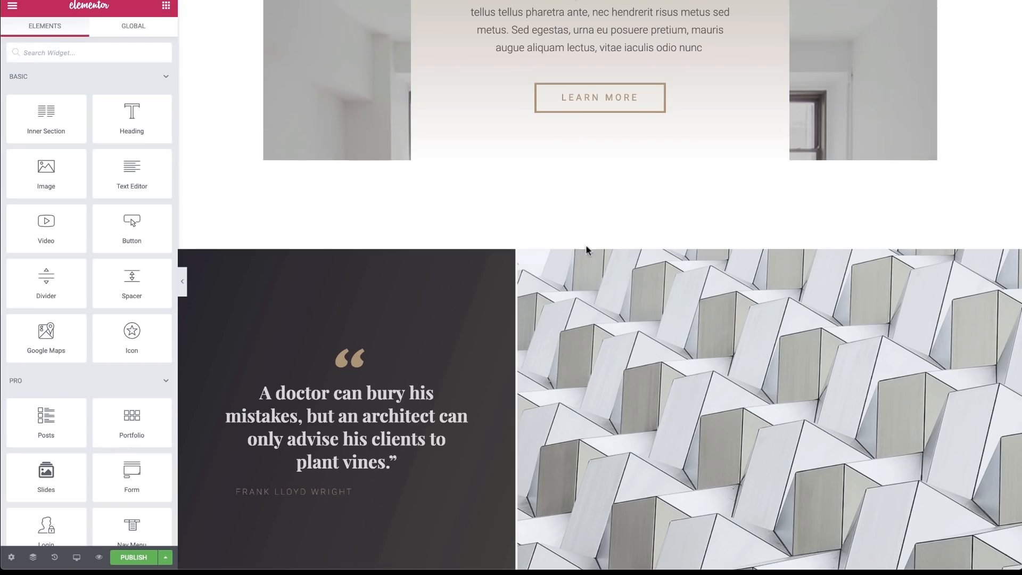
- Place two videos below About Us, centring one with right padding and one via section Content Width
{"action": "left_click", "coordinate": [598, 174]}
{"action": "type", "text": "226"}
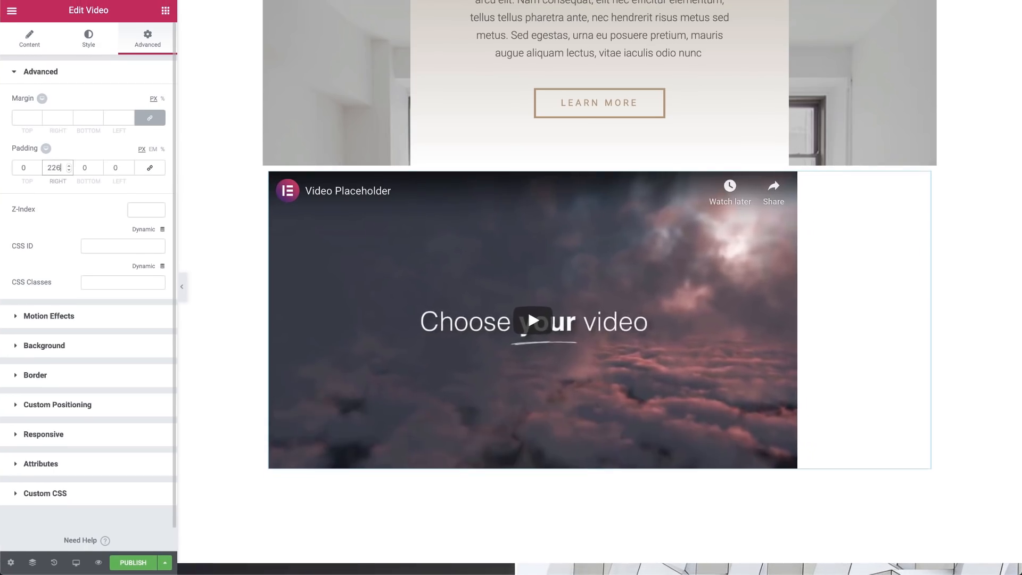
{"action": "left_click", "coordinate": [68, 164]}
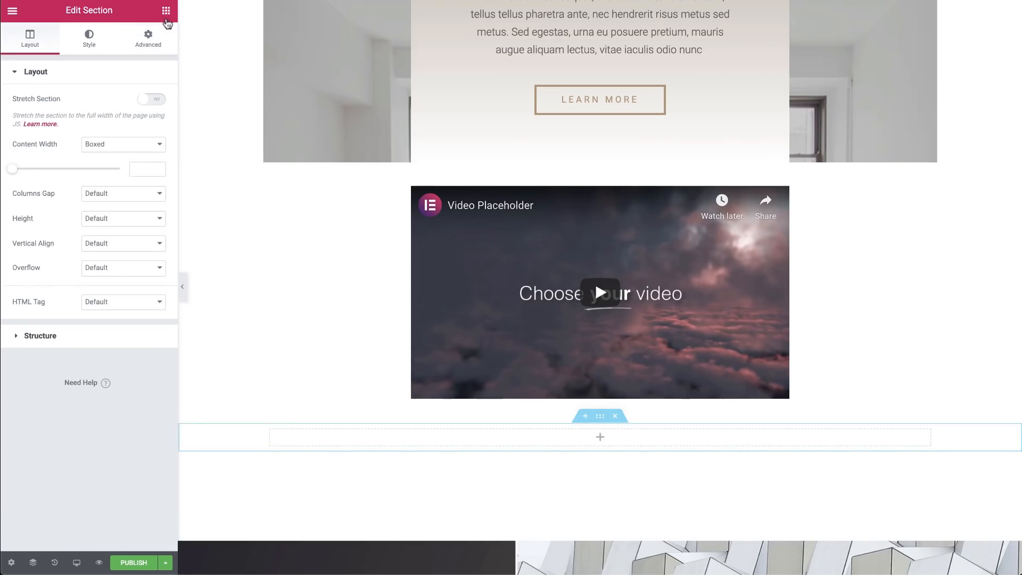
{"action": "left_click", "coordinate": [600, 292]}
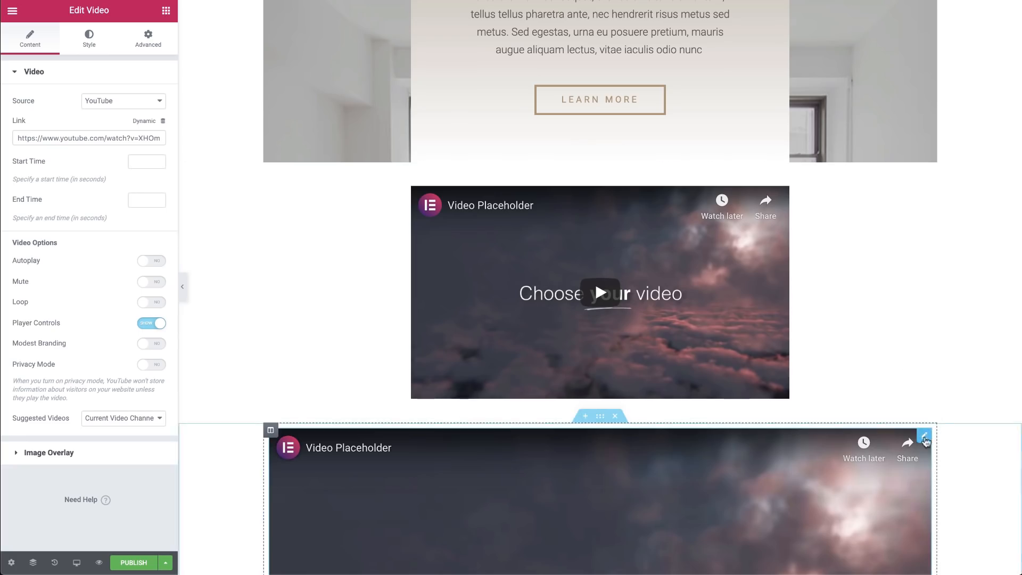
{"action": "scroll", "scroll_direction": "down", "scroll_amount": 3}
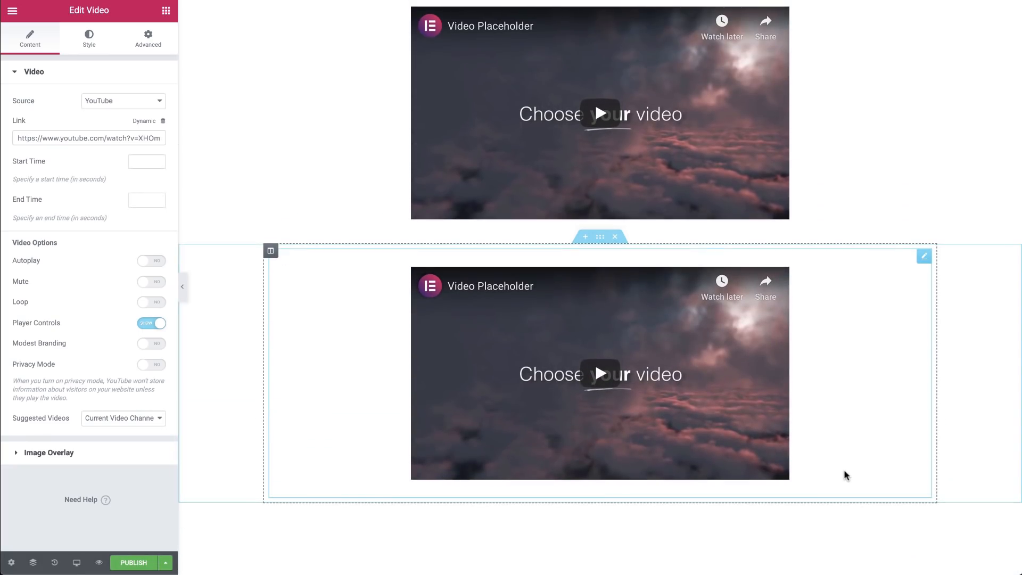
{"action": "left_click", "coordinate": [166, 10]}
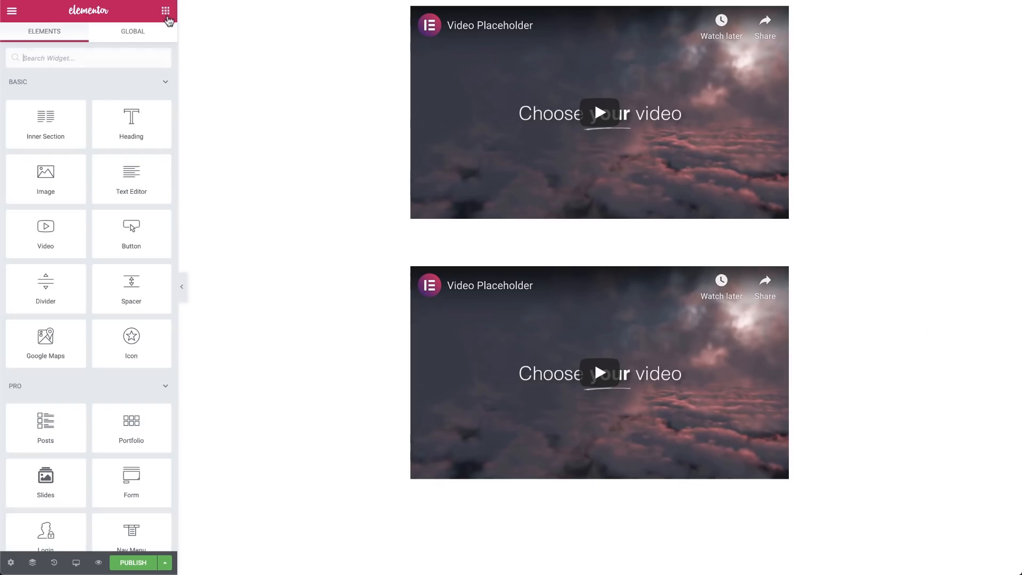
- Drop a Spacer between the videos, raise its Space slider for a wider gap and show its Advanced settings
{"action": "type", "text": "spa"}
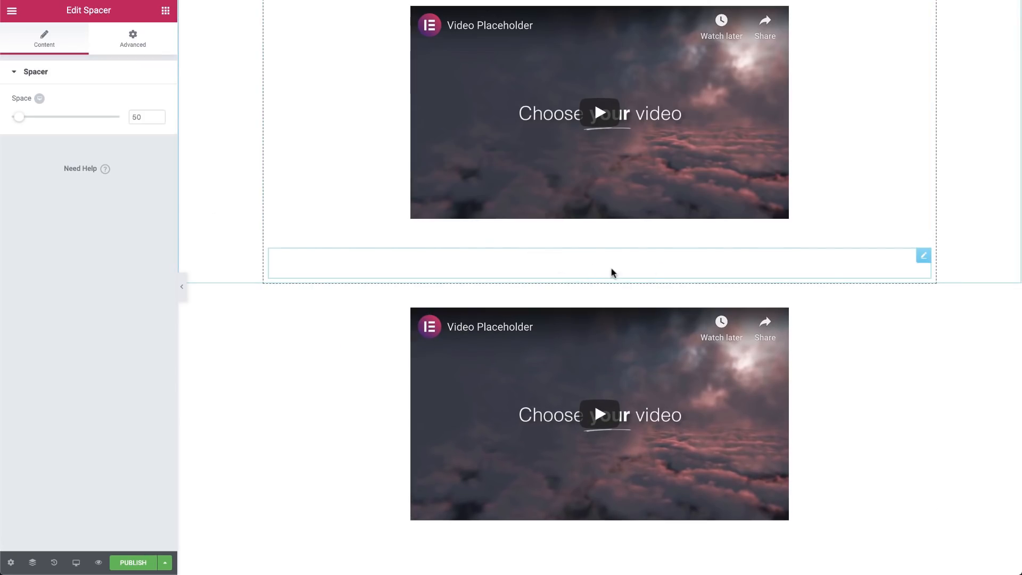
{"action": "mouse_move", "coordinate": [852, 271]}
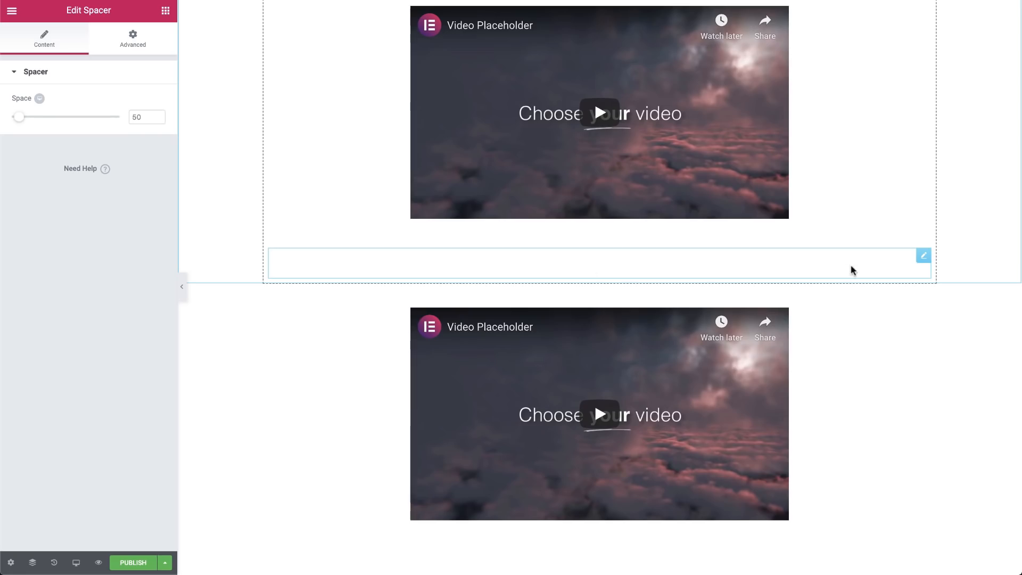
{"action": "left_click_drag", "start_coordinate": [20, 116], "coordinate": [55, 117]}
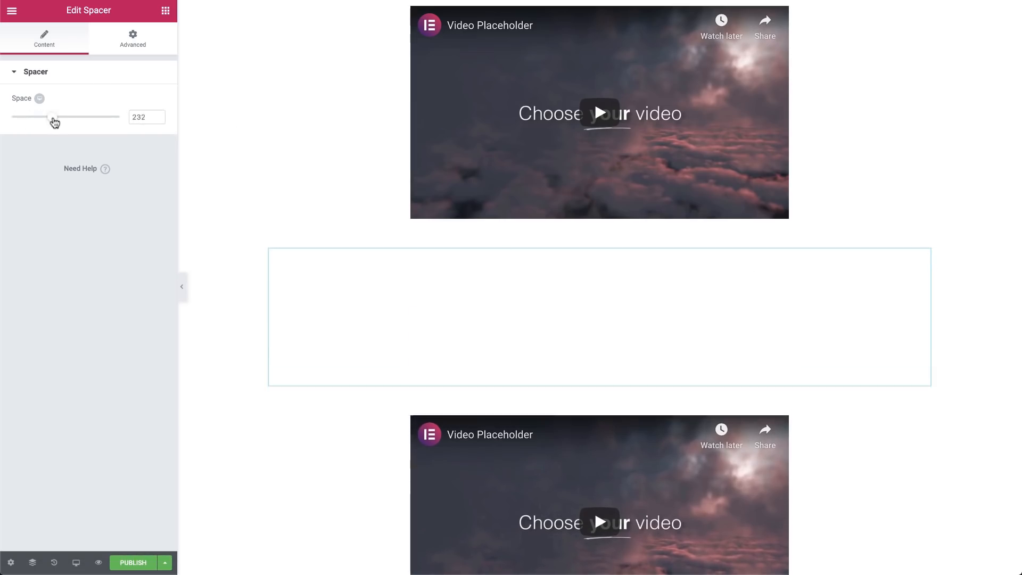
{"action": "left_click_drag", "start_coordinate": [55, 117], "coordinate": [44, 117]}
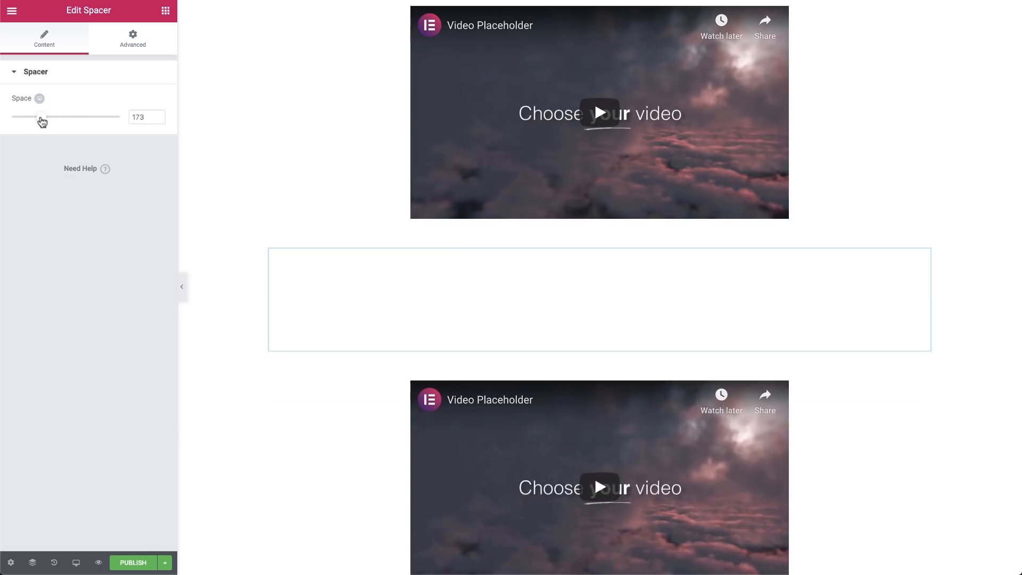
{"action": "left_click", "coordinate": [132, 39]}
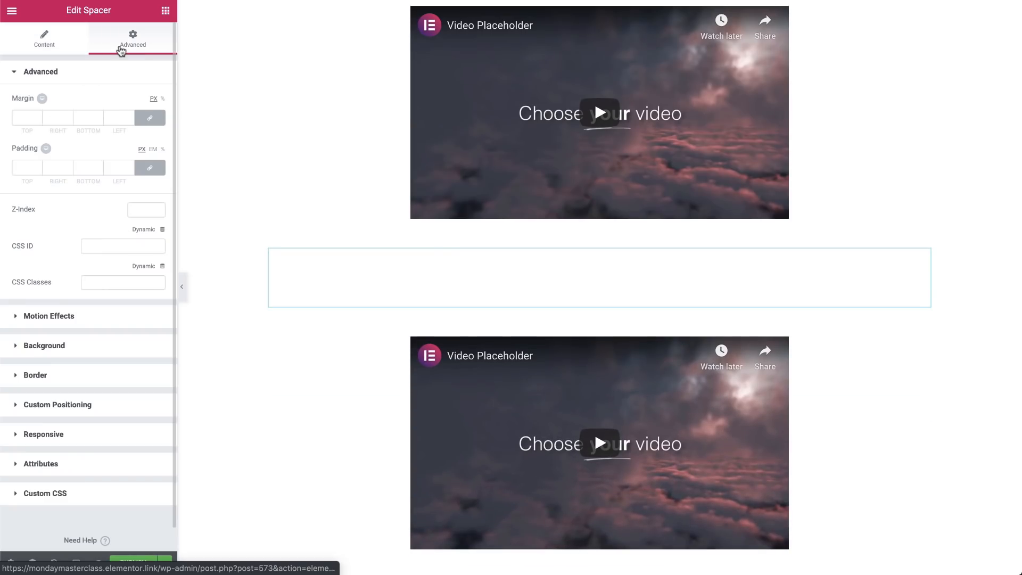
{"action": "mouse_move", "coordinate": [125, 75]}
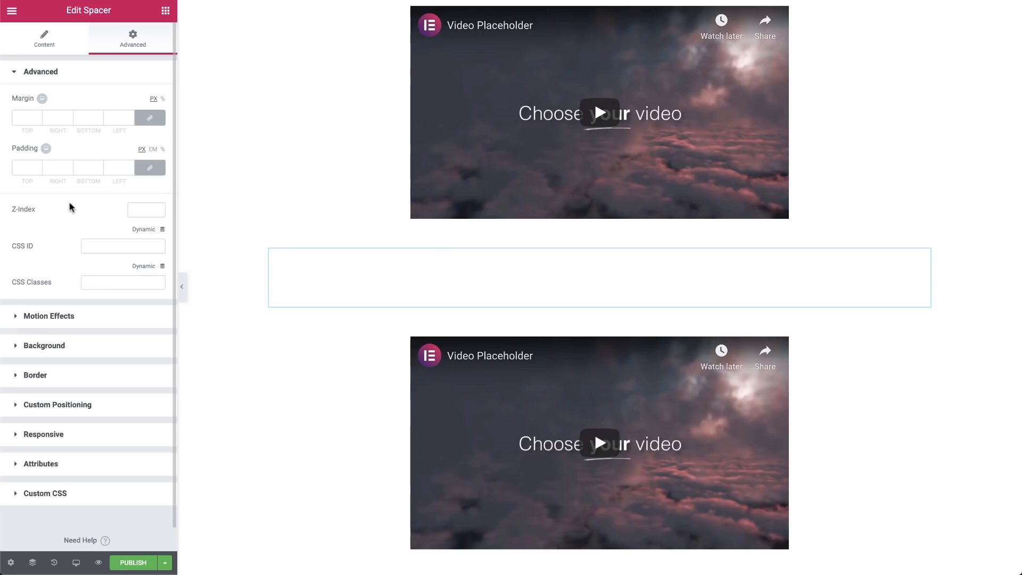
{"action": "mouse_move", "coordinate": [923, 257]}
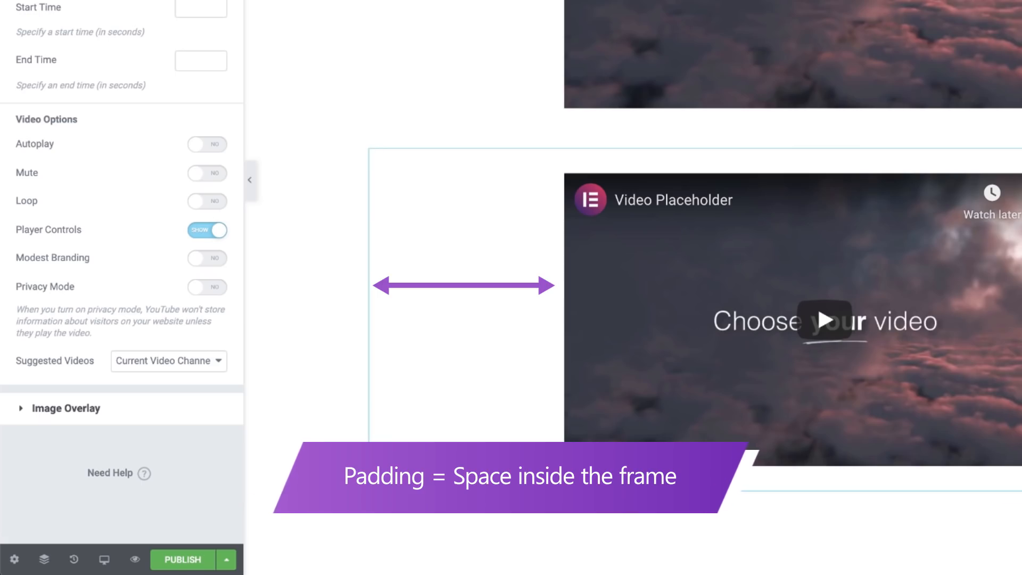
- Pad the second video, swap it for an Image widget with a chosen photo, then delete that image
{"action": "left_click", "coordinate": [149, 27]}
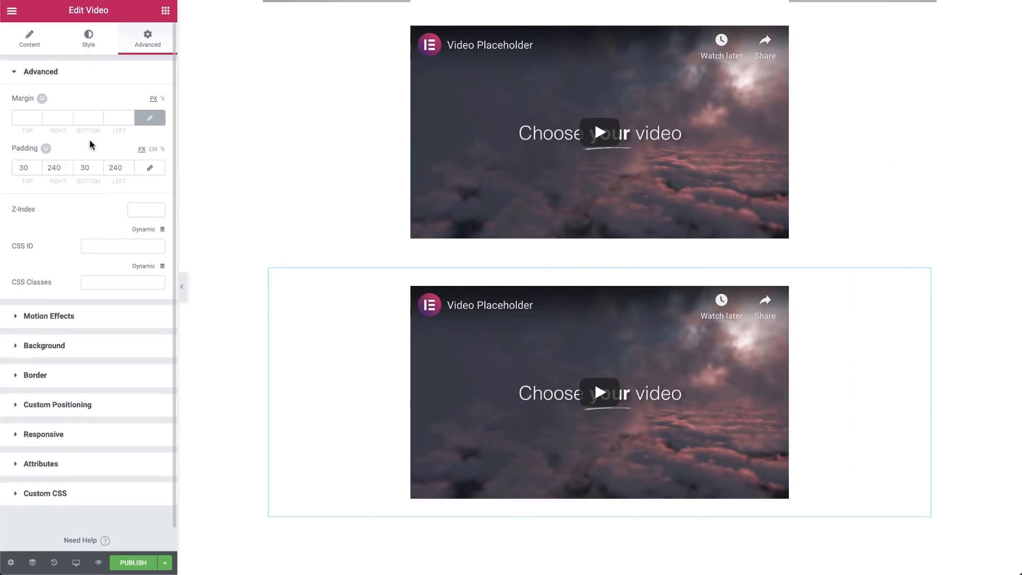
{"action": "left_click", "coordinate": [165, 11]}
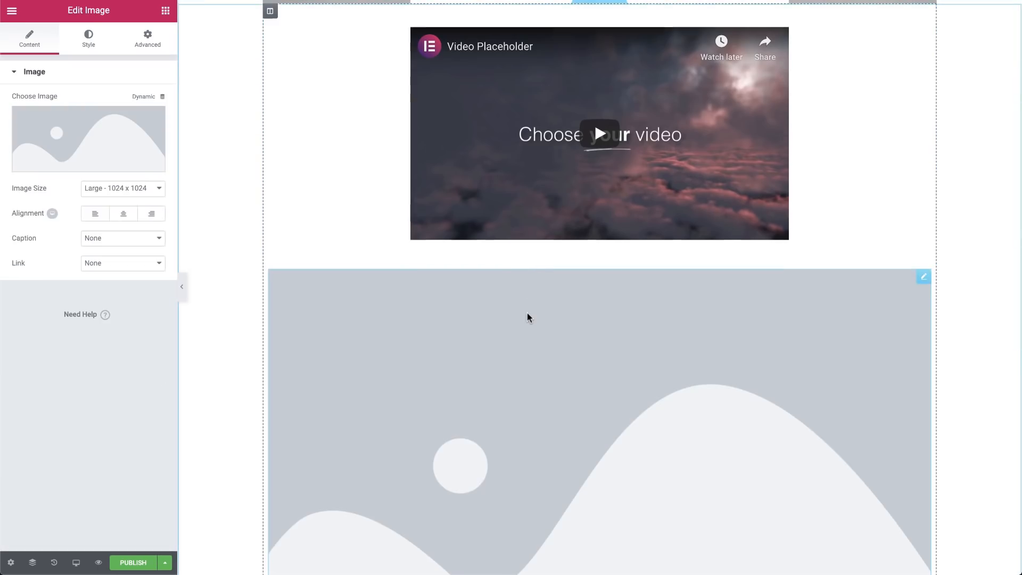
{"action": "left_click", "coordinate": [87, 139]}
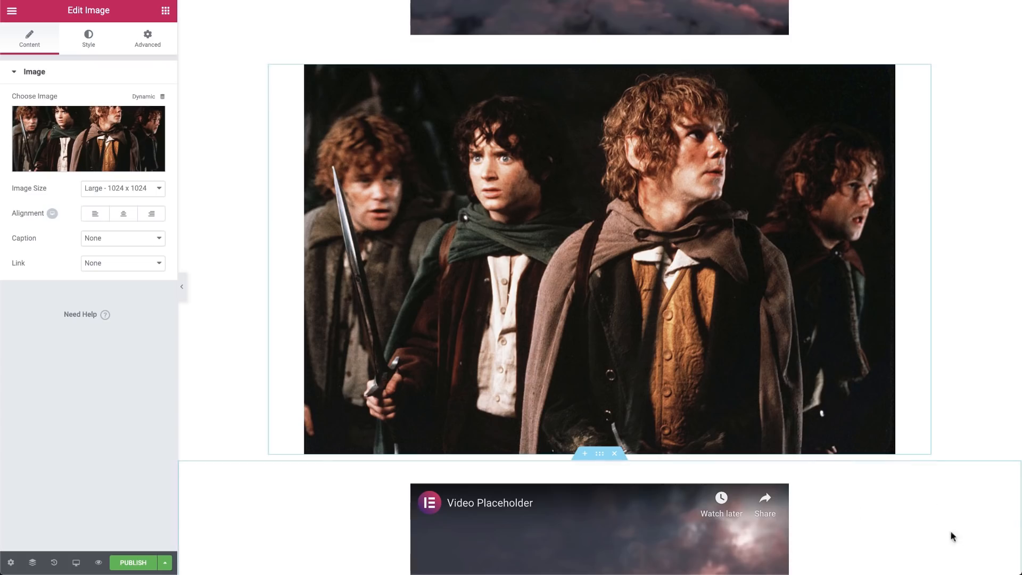
{"action": "mouse_move", "coordinate": [576, 401]}
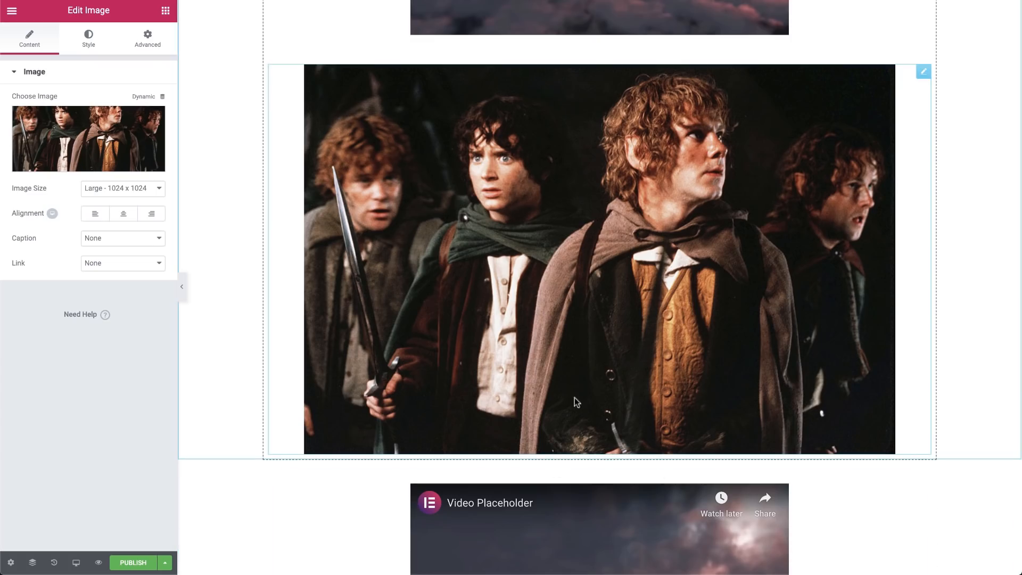
{"action": "mouse_move", "coordinate": [672, 390]}
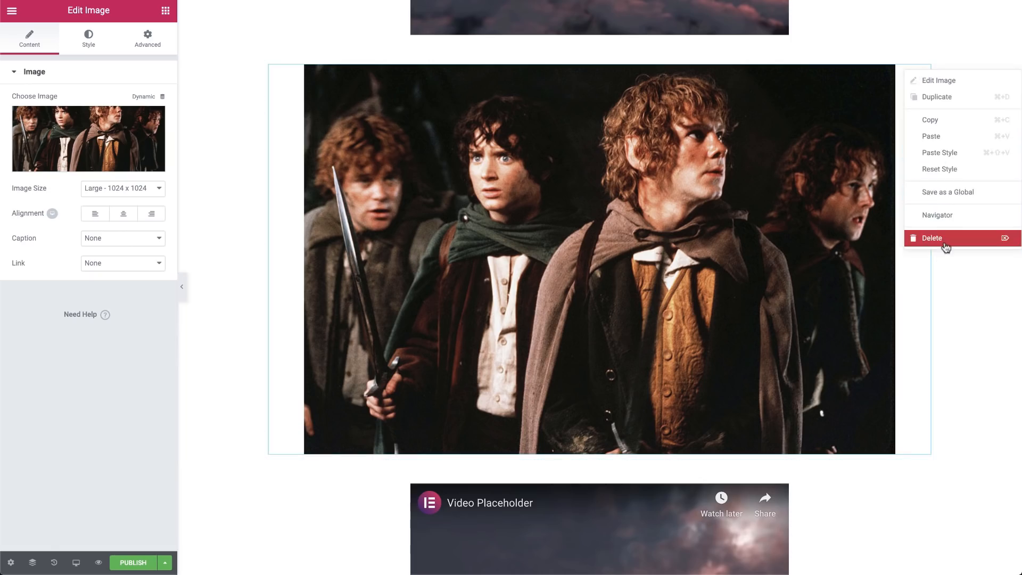
{"action": "left_click", "coordinate": [933, 238]}
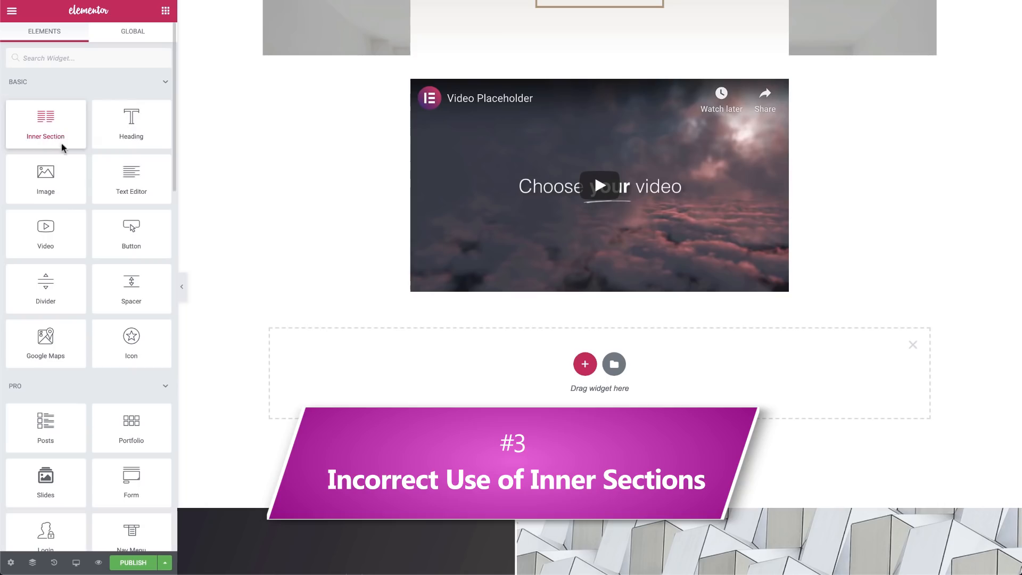
- Test an Inner Section with a third column added under the video, then remove the test layout
{"action": "left_click_drag", "start_coordinate": [46, 124], "coordinate": [253, 172]}
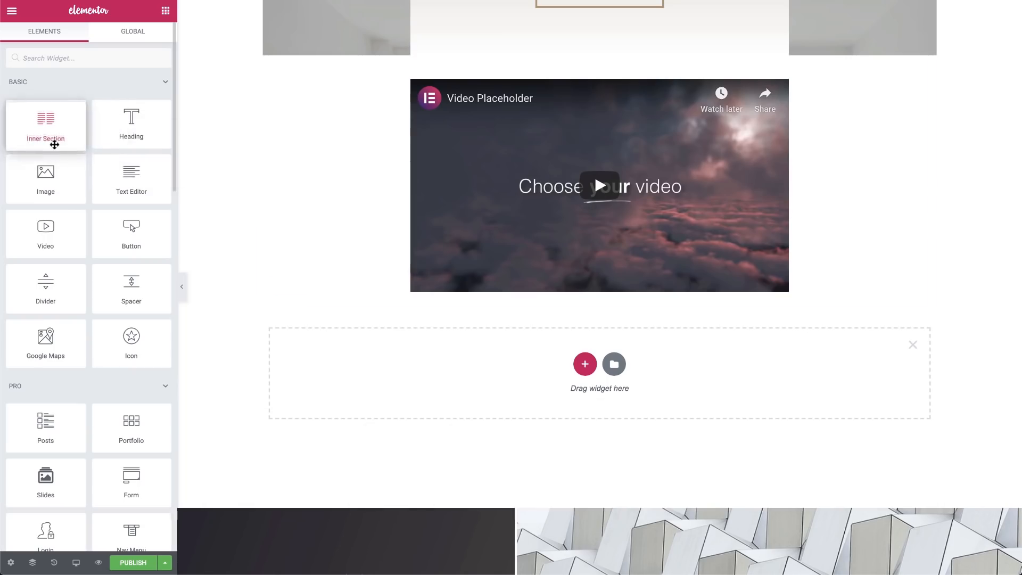
{"action": "mouse_move", "coordinate": [585, 363]}
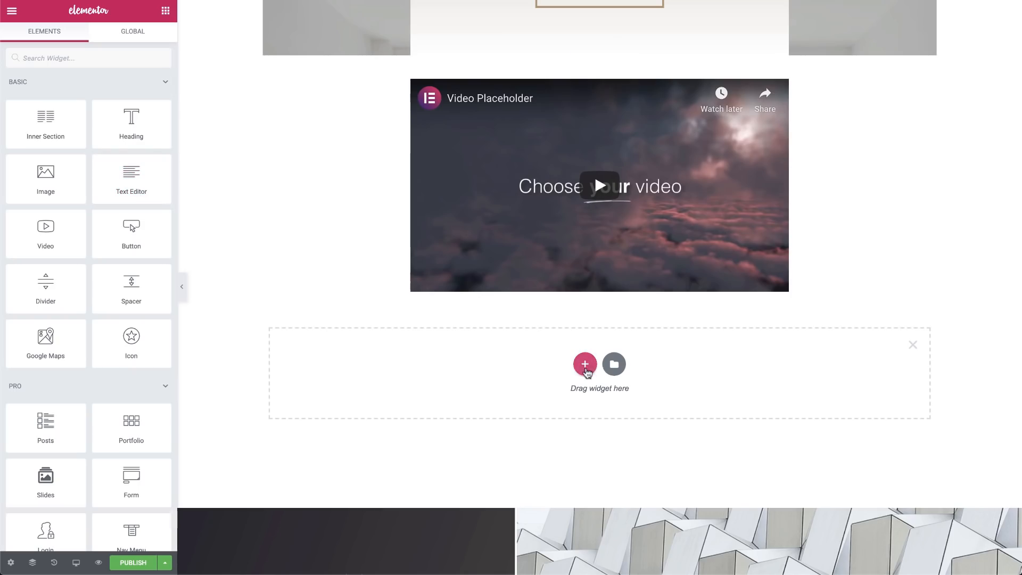
{"action": "left_click", "coordinate": [584, 364]}
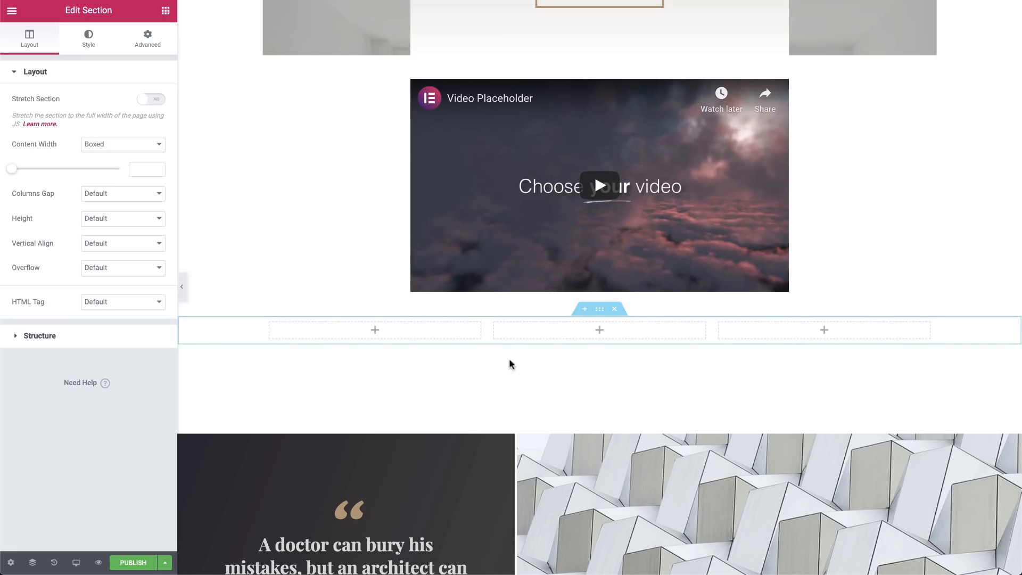
{"action": "left_click", "coordinate": [12, 10]}
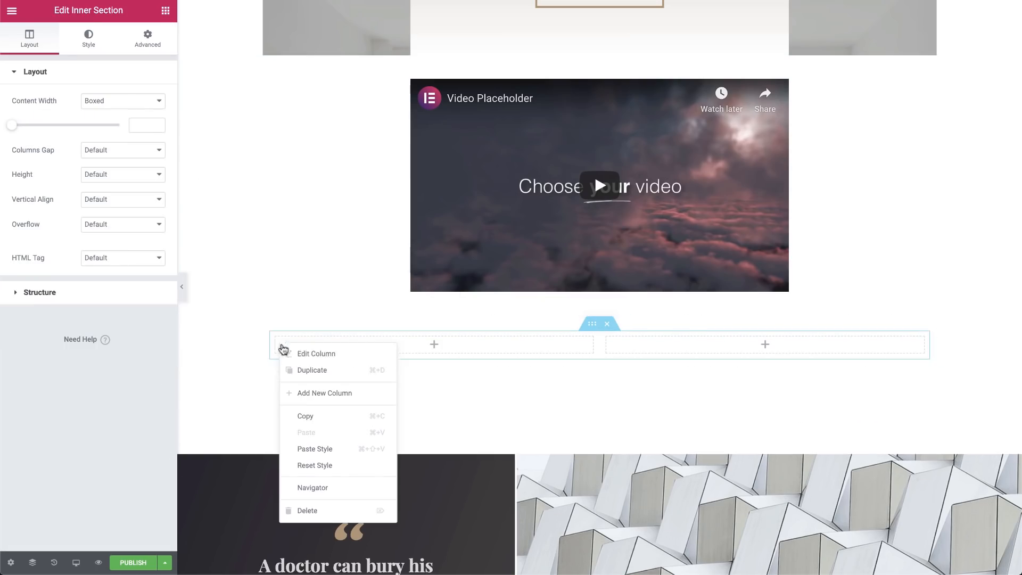
{"action": "left_click", "coordinate": [316, 354]}
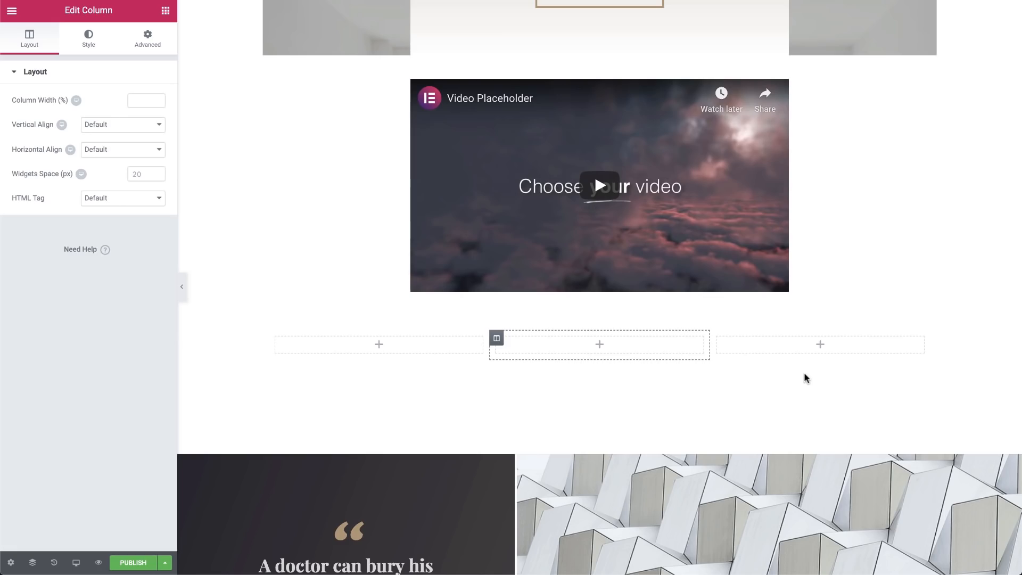
{"action": "left_click", "coordinate": [165, 10]}
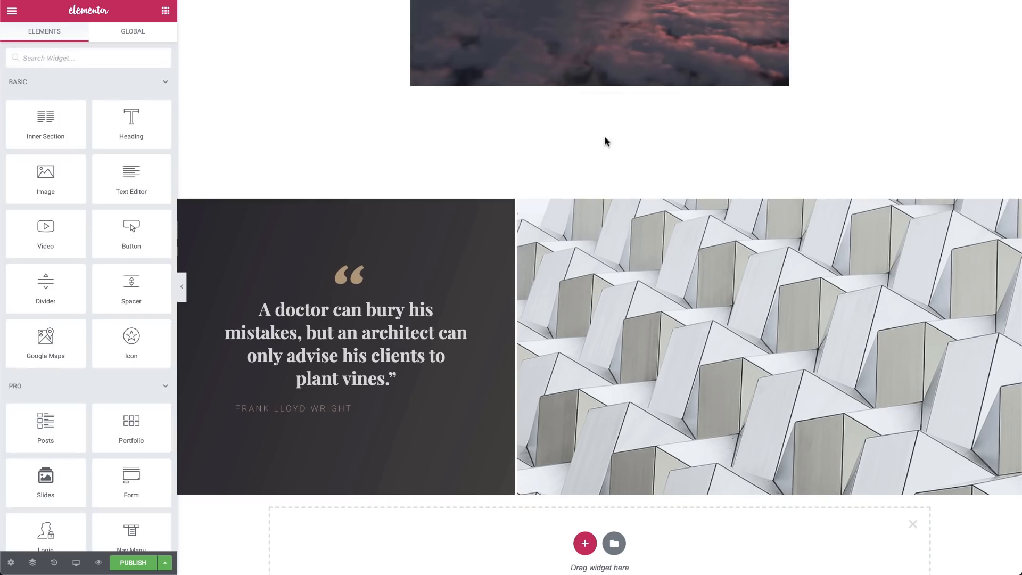
- Fill a two-column inner section with a portrait, a right-aligned heading and a right-aligned button
{"action": "left_click", "coordinate": [348, 402]}
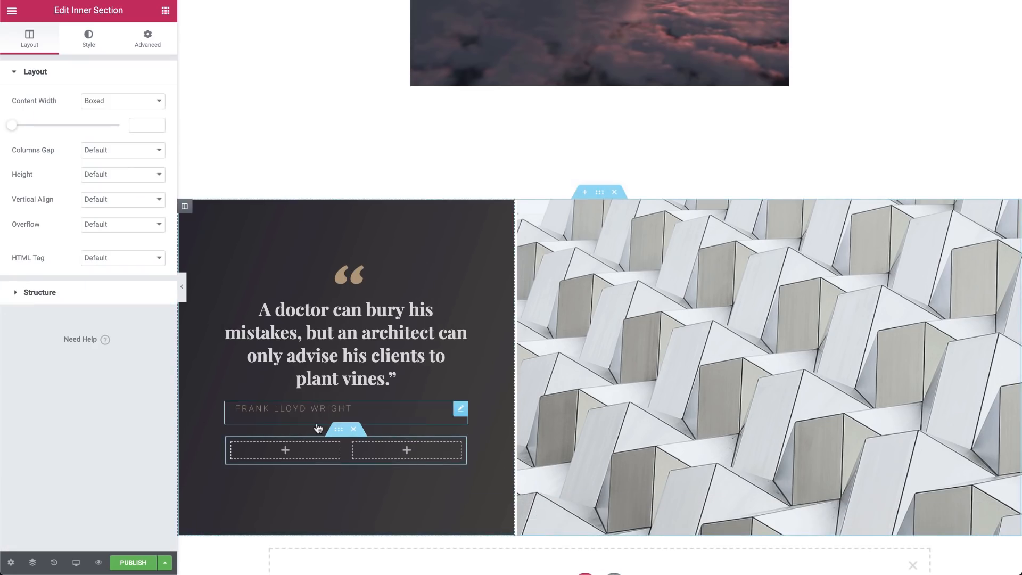
{"action": "left_click", "coordinate": [284, 450]}
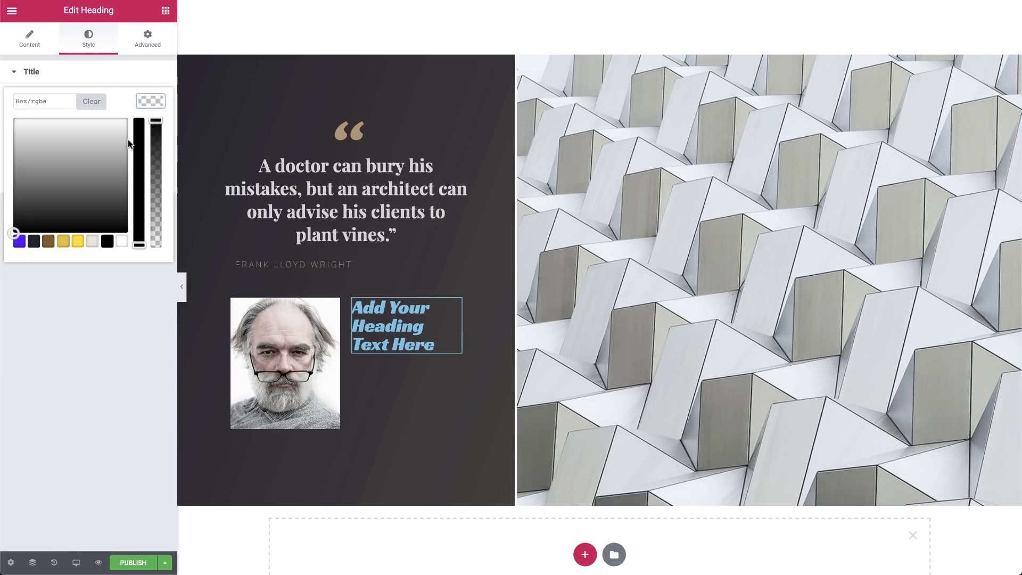
{"action": "left_click", "coordinate": [29, 37]}
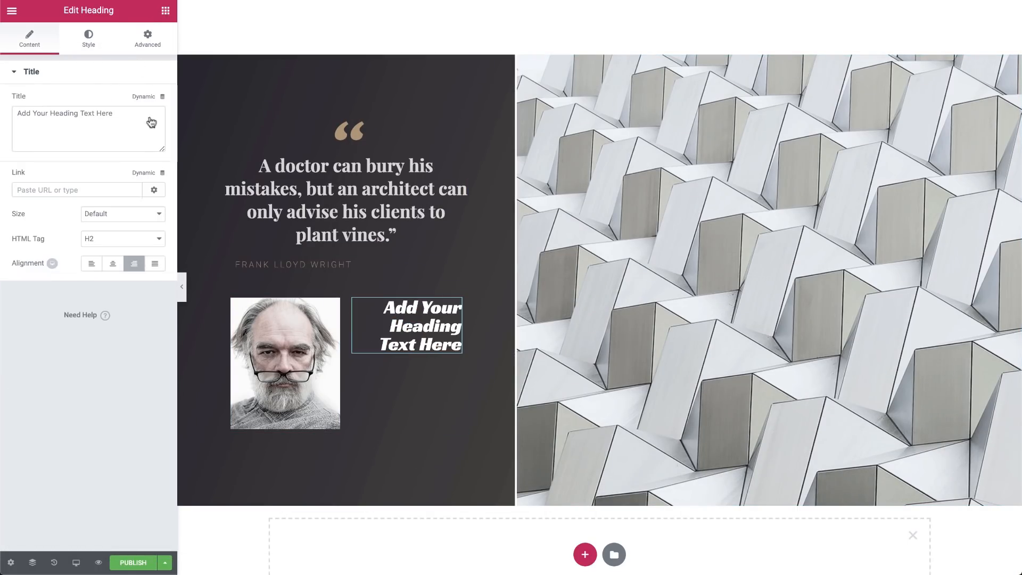
{"action": "left_click", "coordinate": [387, 377]}
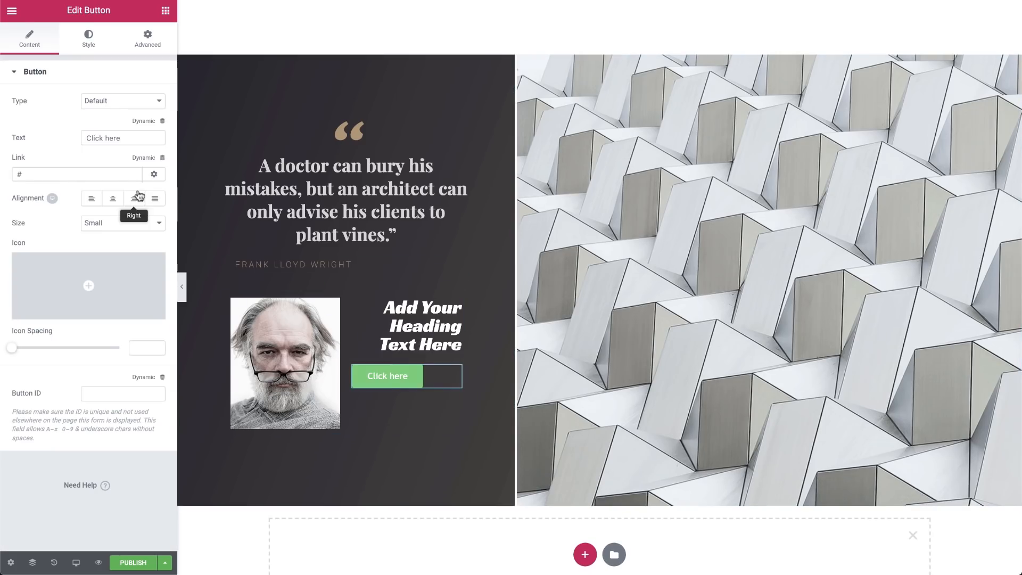
{"action": "left_click", "coordinate": [147, 37]}
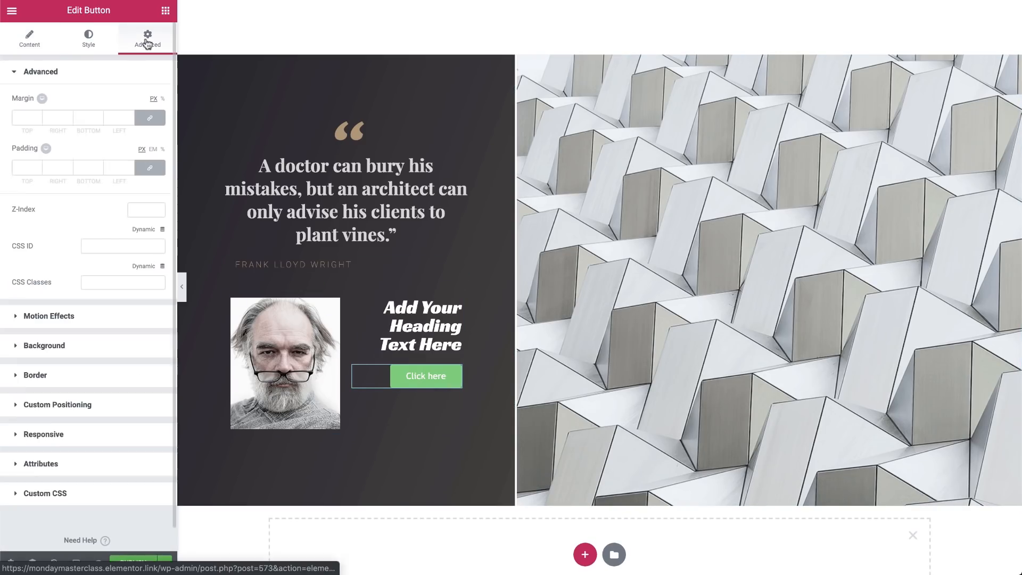
{"action": "left_click", "coordinate": [87, 37]}
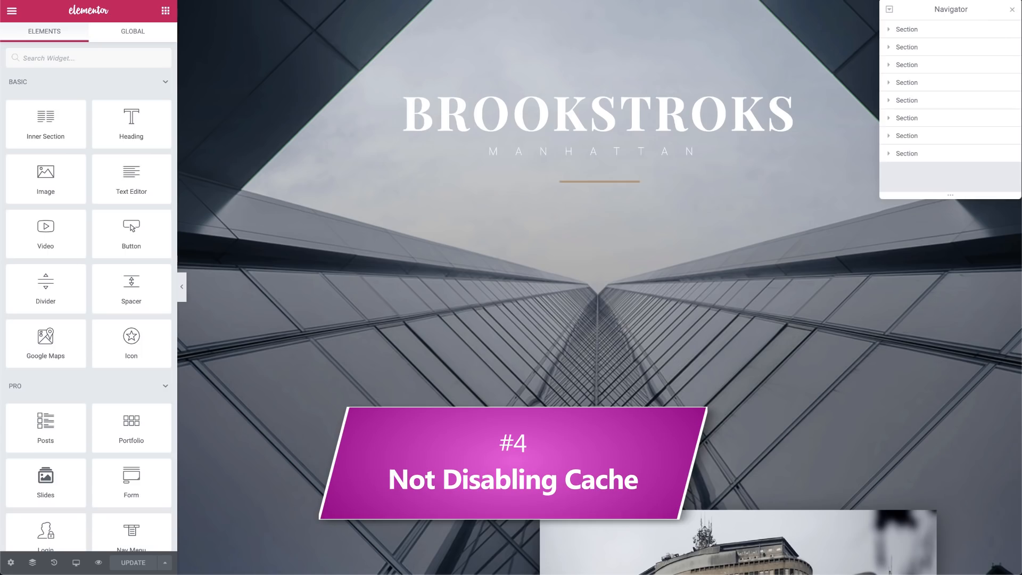
- Change the heading title to 'Our New Vision' and choose a replacement photo from the Media Library
{"action": "scroll", "scroll_direction": "down", "scroll_amount": 3}
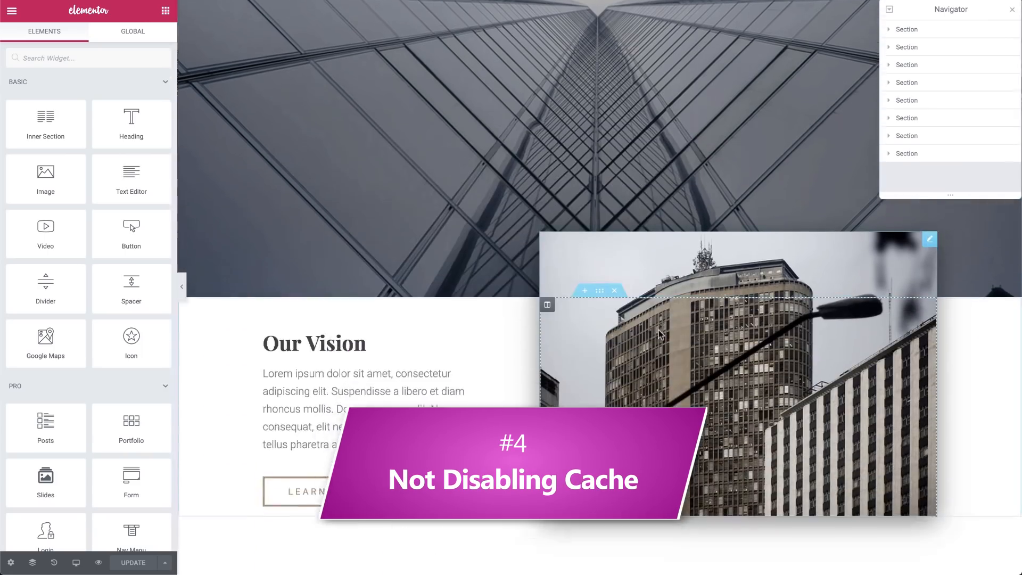
{"action": "scroll", "scroll_direction": "down", "scroll_amount": 3}
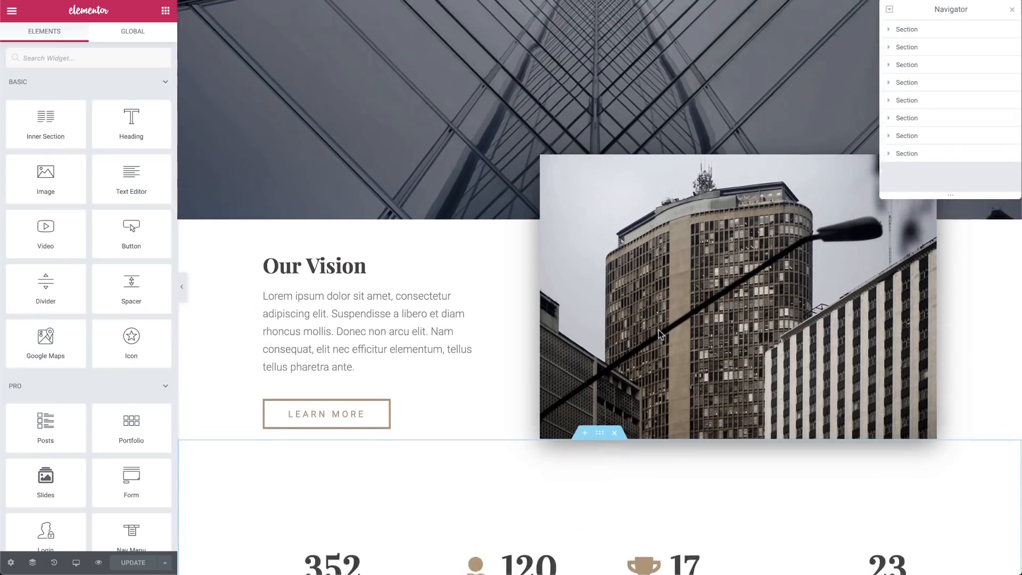
{"action": "left_click", "coordinate": [315, 265]}
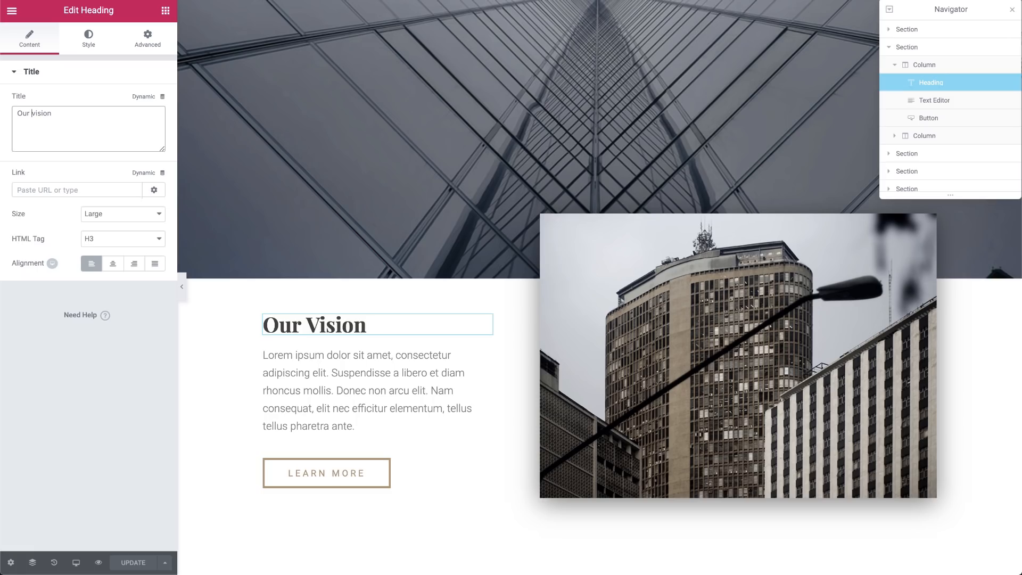
{"action": "type", "text": "New"}
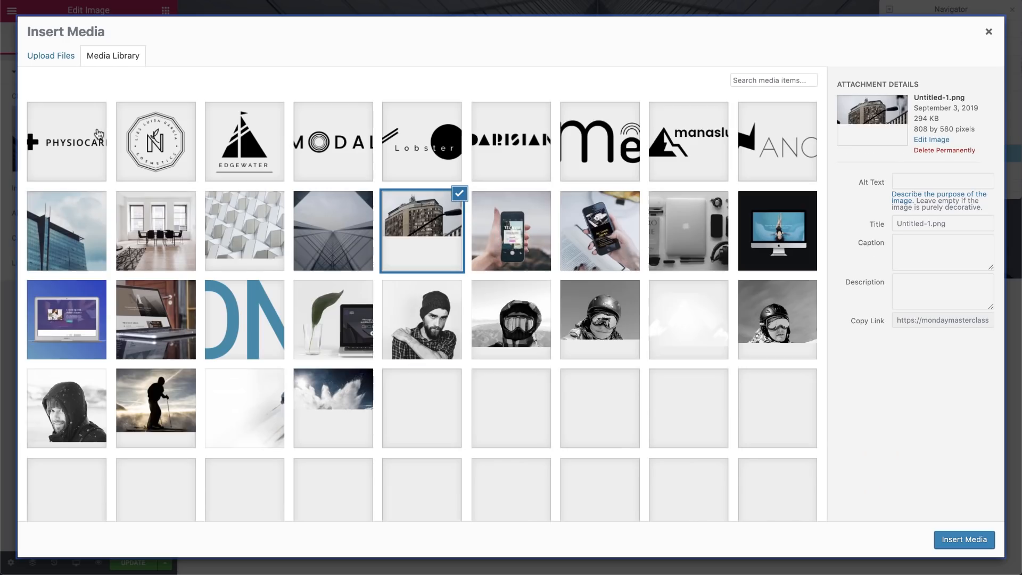
{"action": "left_click", "coordinate": [964, 540]}
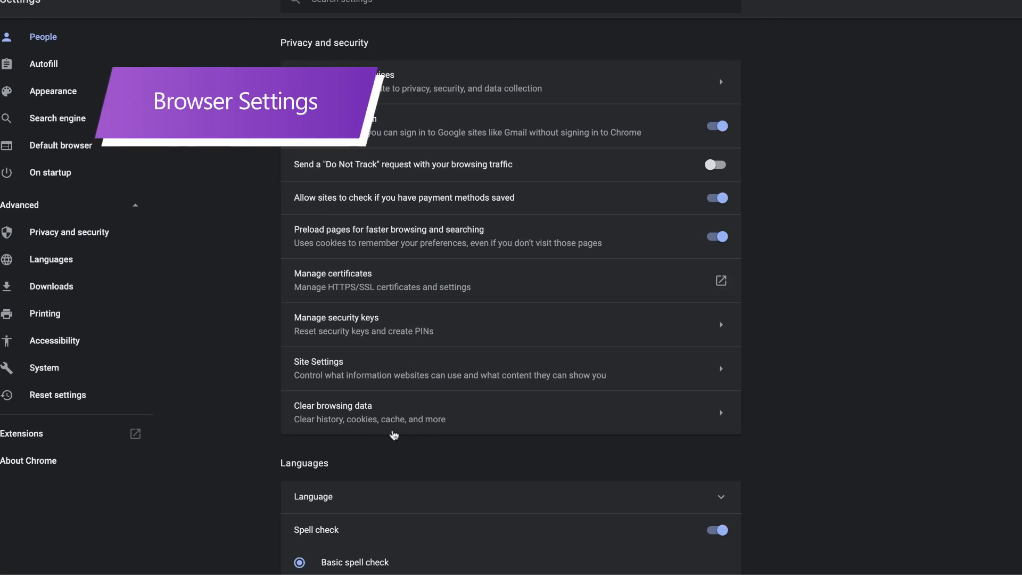
- Clear Chrome's cached browsing data and reload the live page to check the edits
{"action": "left_click", "coordinate": [370, 412]}
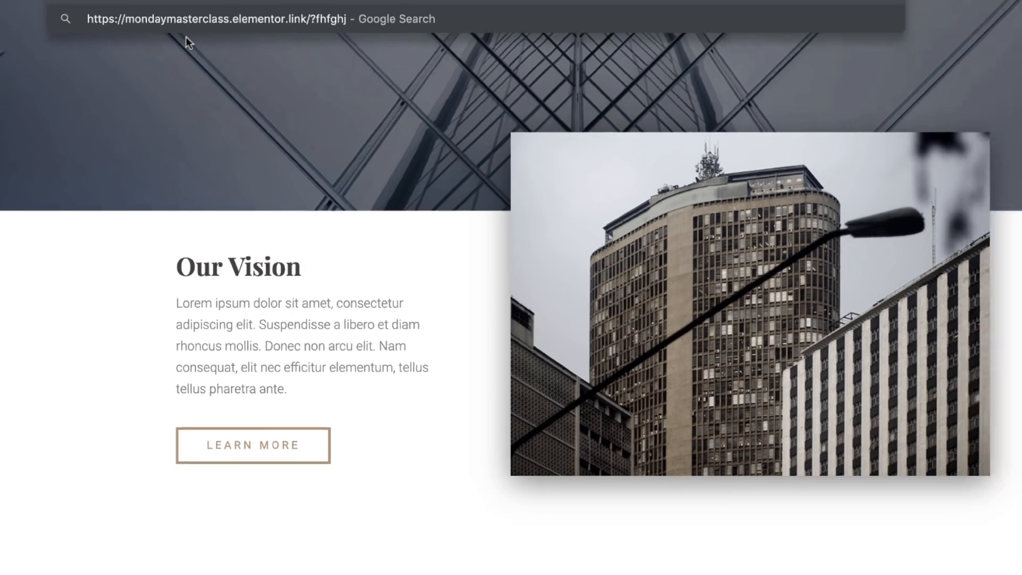
{"action": "scroll", "scroll_direction": "down", "scroll_amount": 3}
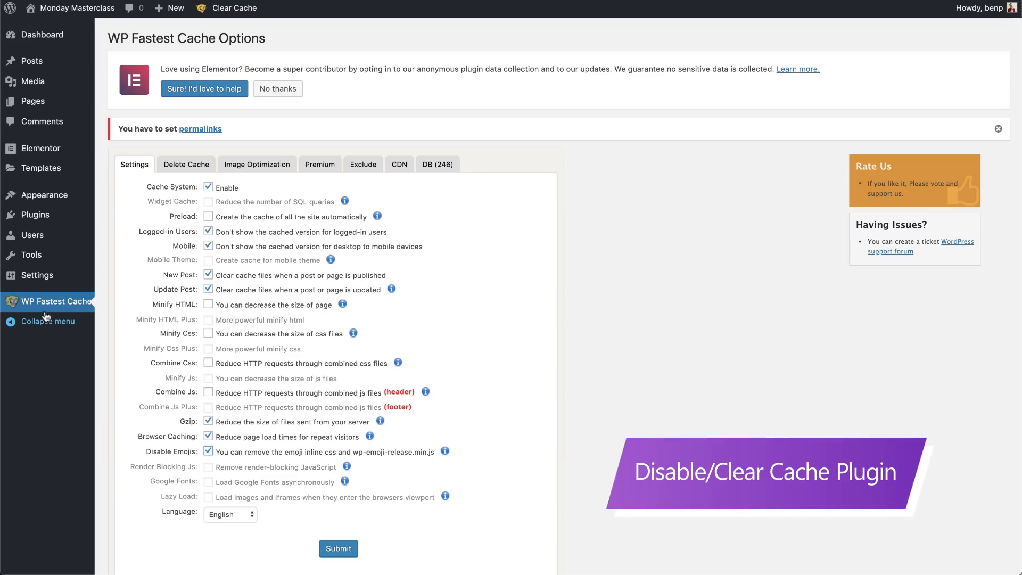
{"action": "mouse_move", "coordinate": [232, 196]}
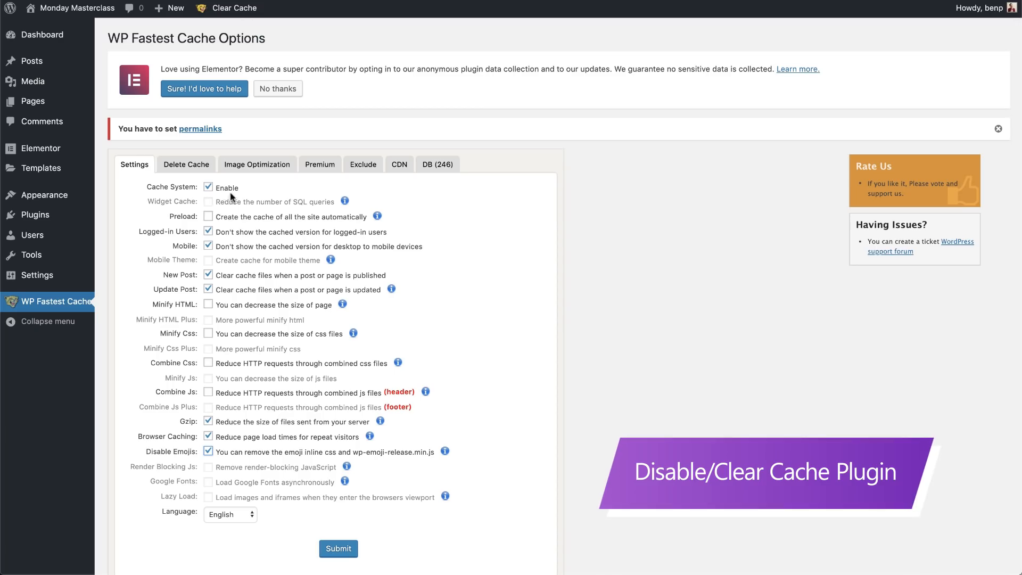
- Disable Cache System Enable in WP Fastest Cache and submit the setting
{"action": "left_click", "coordinate": [208, 188]}
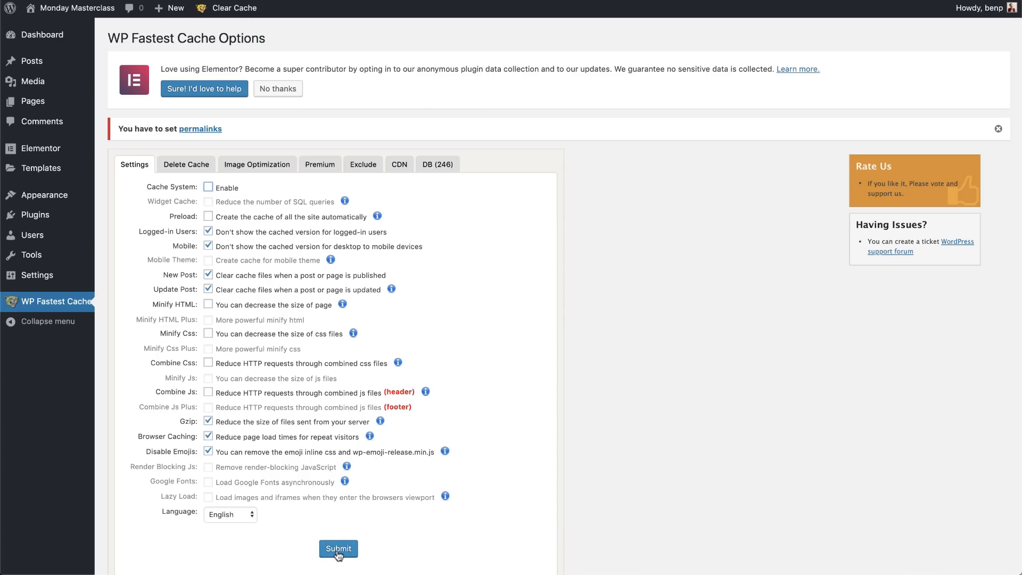
{"action": "left_click", "coordinate": [233, 8]}
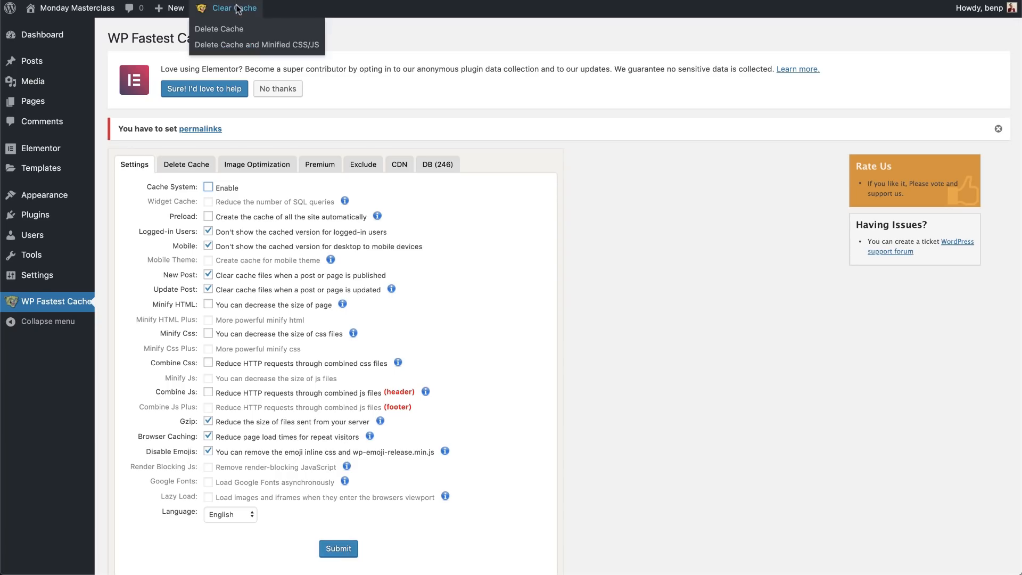
{"action": "mouse_move", "coordinate": [219, 28]}
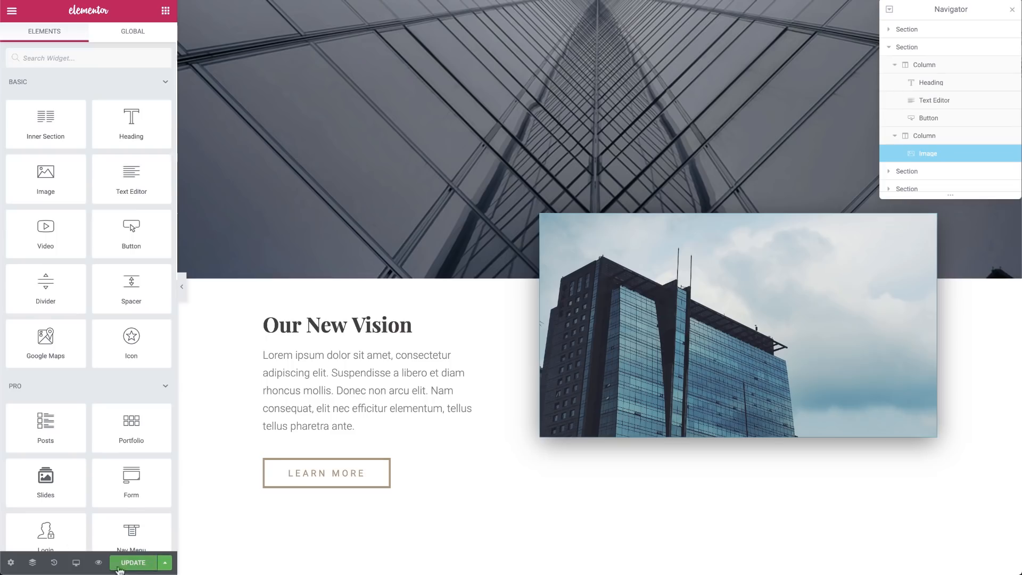
{"action": "mouse_move", "coordinate": [133, 569]}
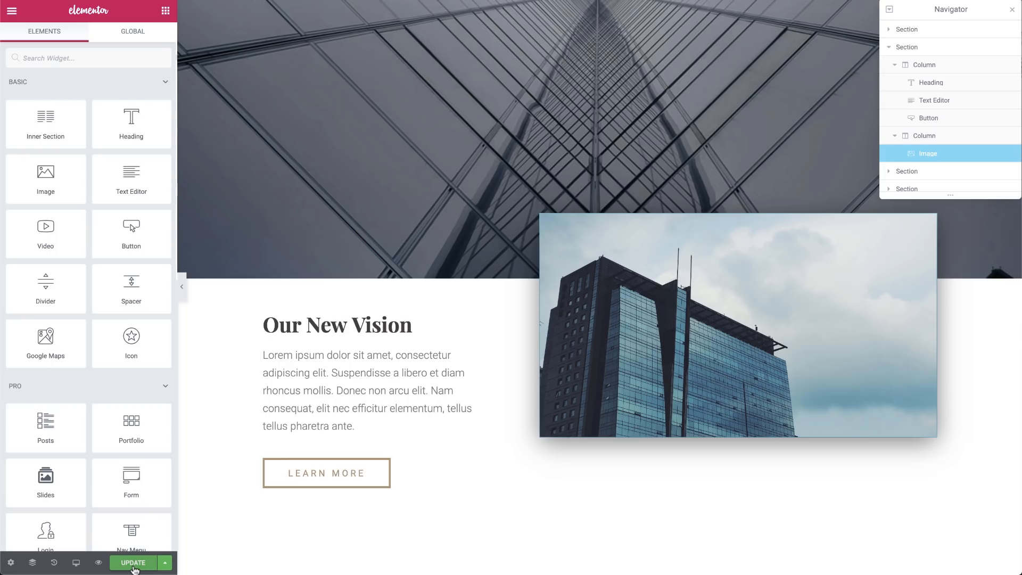
- Update the page so the Our New Vision heading and glass building photo are saved
{"action": "left_click", "coordinate": [133, 563]}
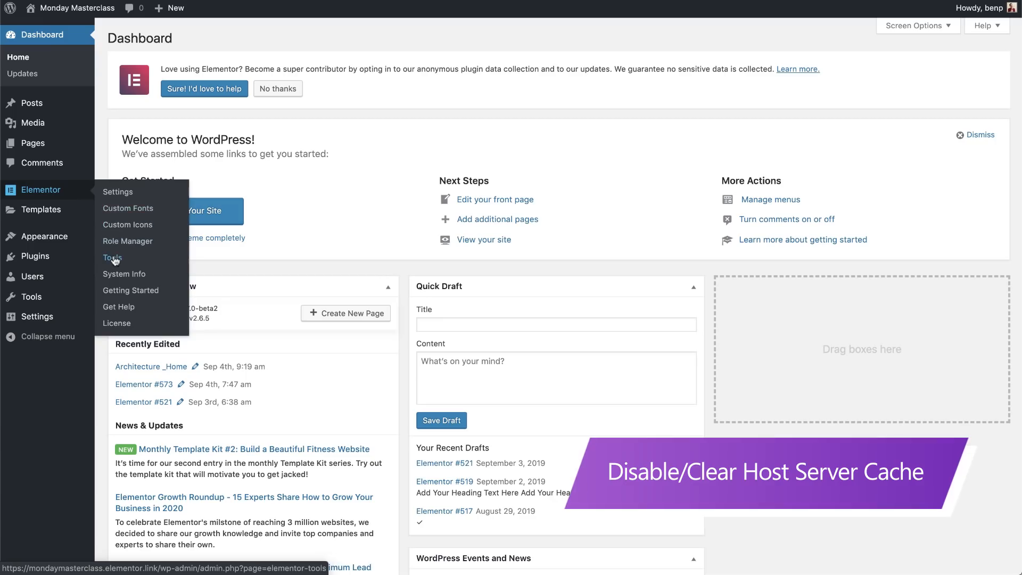
- Regenerate Elementor's CSS files from Elementor > Tools, General tab
{"action": "left_click", "coordinate": [113, 256]}
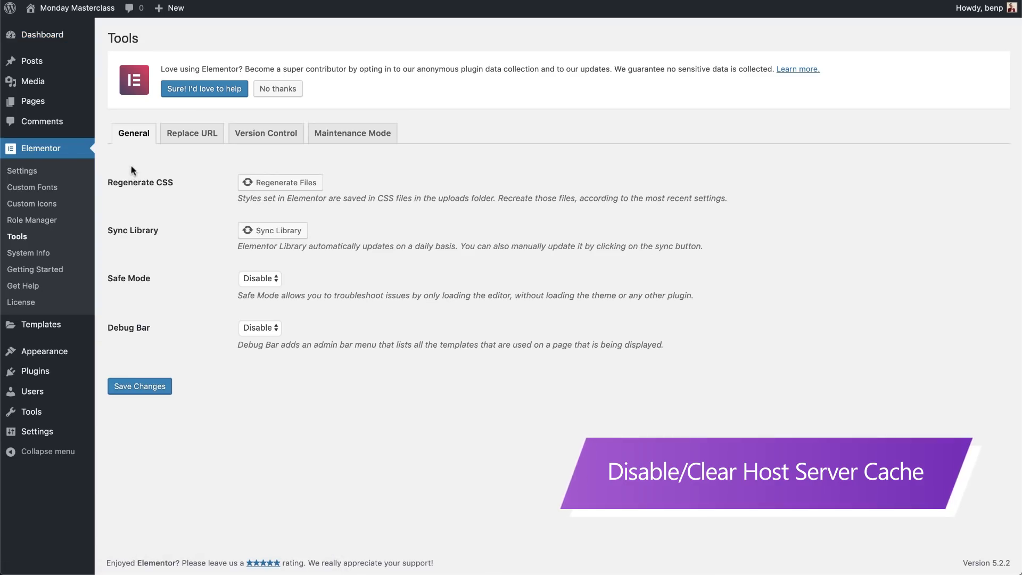
{"action": "mouse_move", "coordinate": [279, 182]}
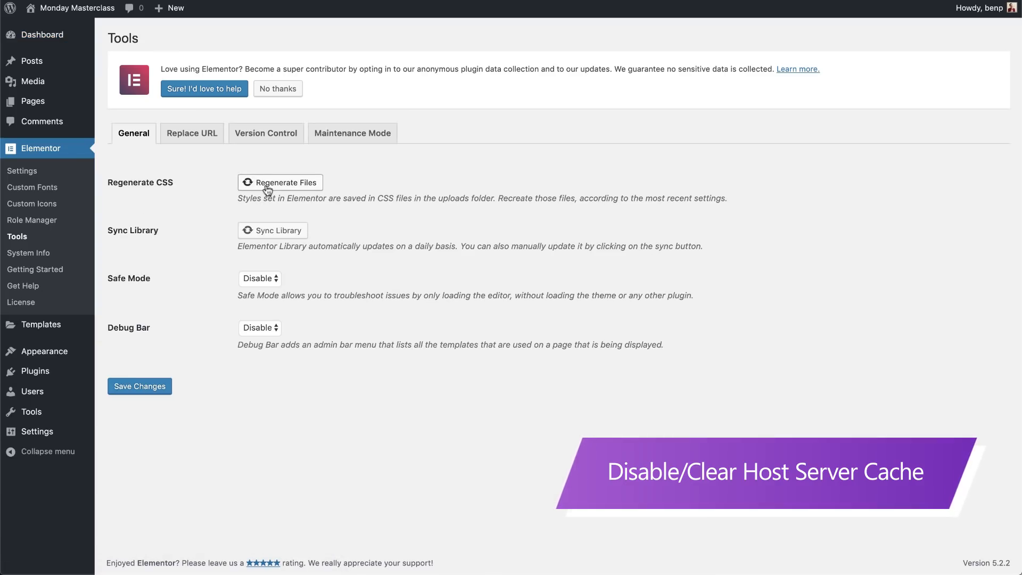
{"action": "left_click", "coordinate": [279, 182]}
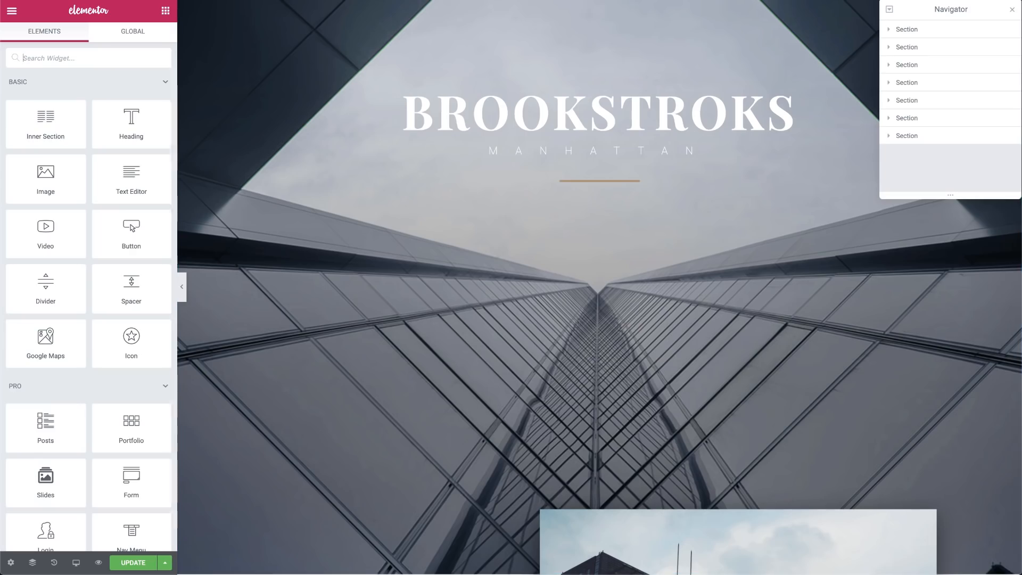
- Swap the vision section image for the tall hexagon-window photo from the media library
{"action": "scroll", "scroll_direction": "down", "scroll_amount": 3}
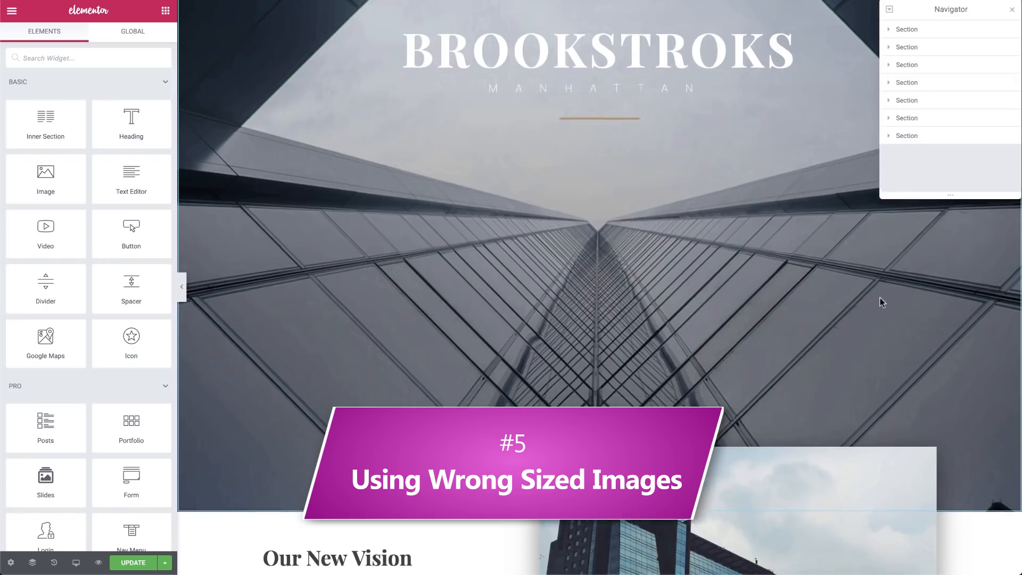
{"action": "scroll", "scroll_direction": "down", "scroll_amount": 3}
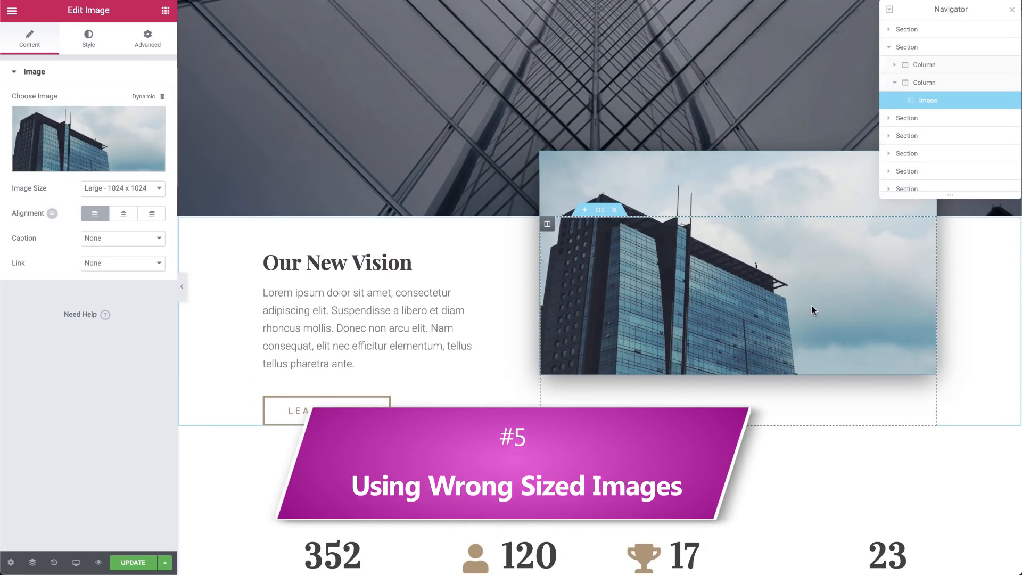
{"action": "left_click", "coordinate": [88, 138]}
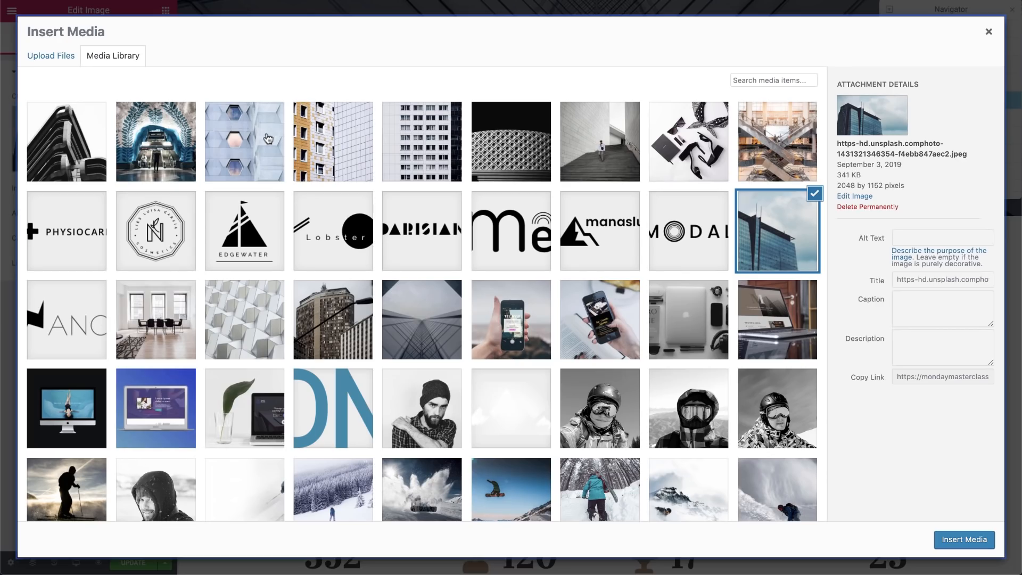
{"action": "left_click", "coordinate": [964, 539]}
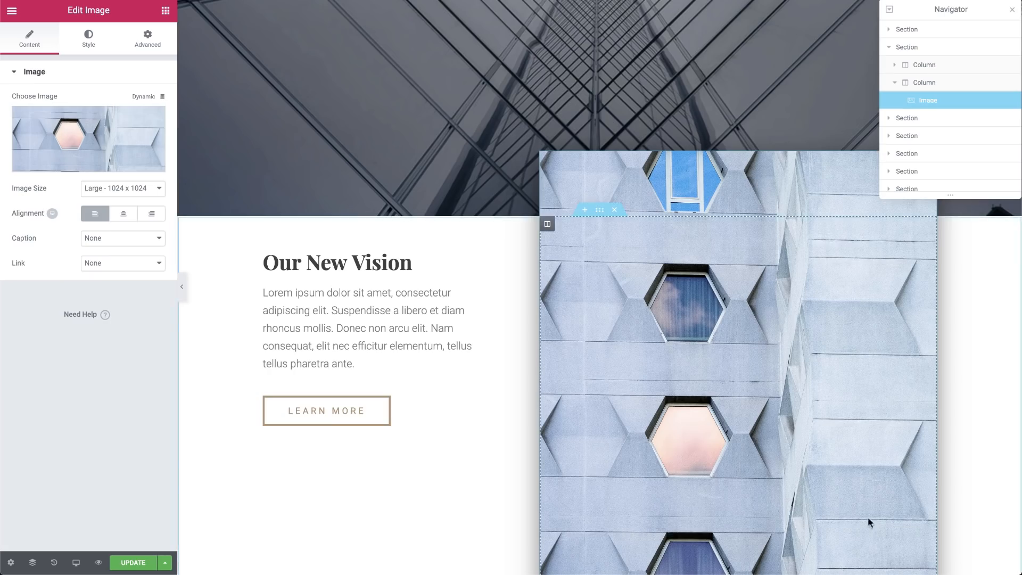
{"action": "scroll", "scroll_direction": "down", "scroll_amount": 3}
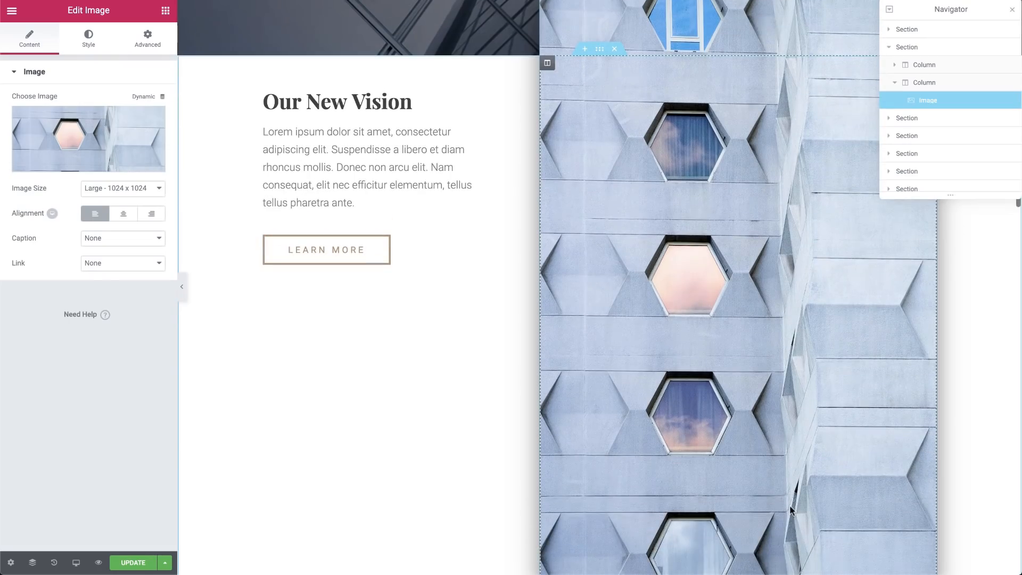
- Replace it again with the tower photo with the street lamp
{"action": "left_click", "coordinate": [87, 137]}
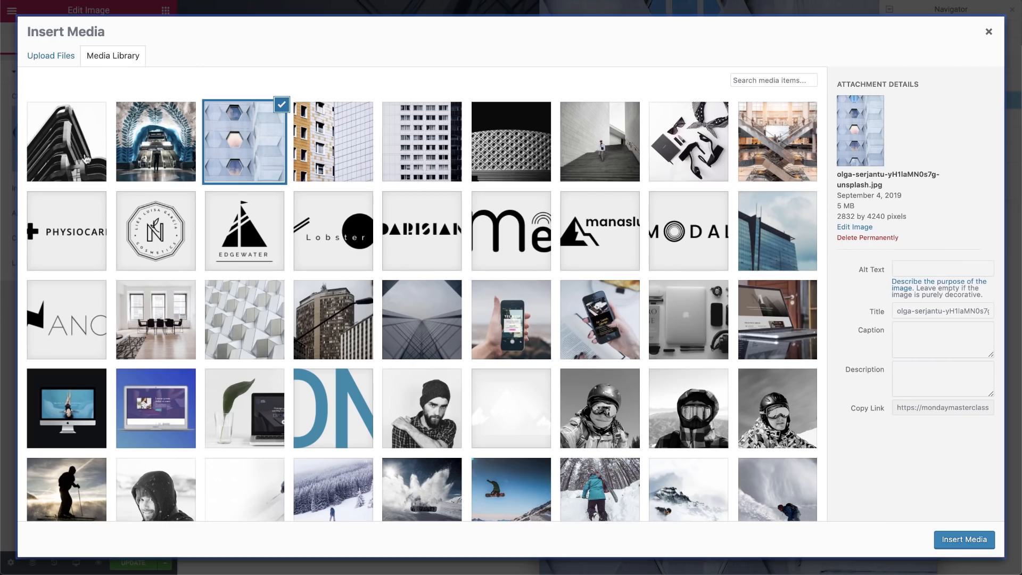
{"action": "left_click", "coordinate": [964, 540]}
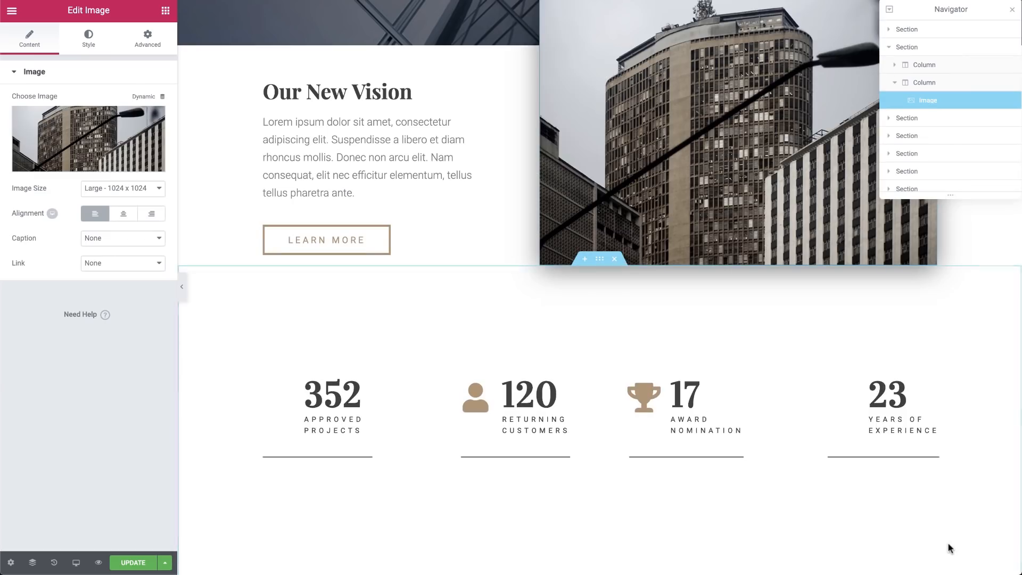
{"action": "scroll", "scroll_direction": "down", "scroll_amount": 3}
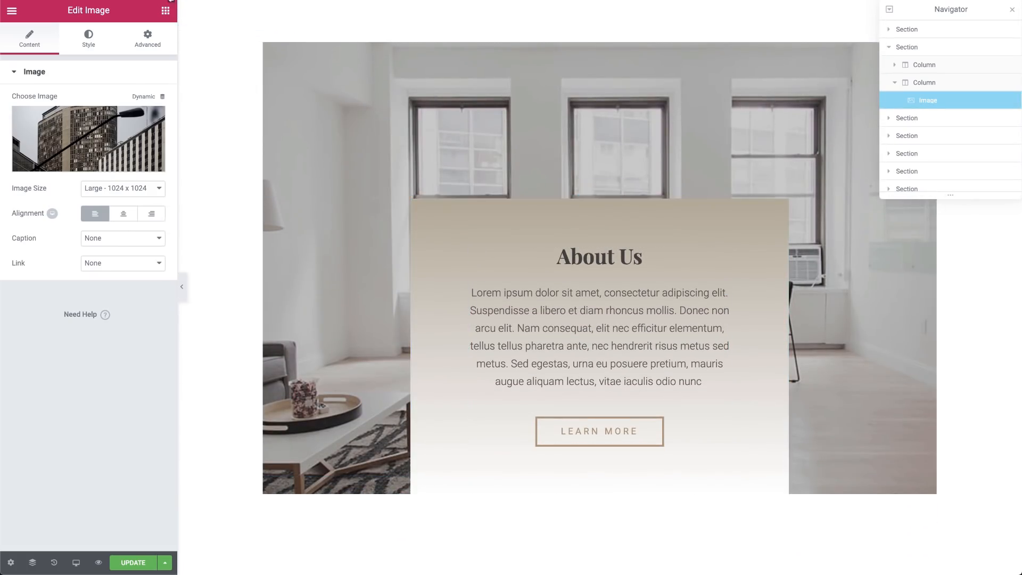
- Insert a seven-photo gallery into the About Us image carousel
{"action": "left_click", "coordinate": [165, 10]}
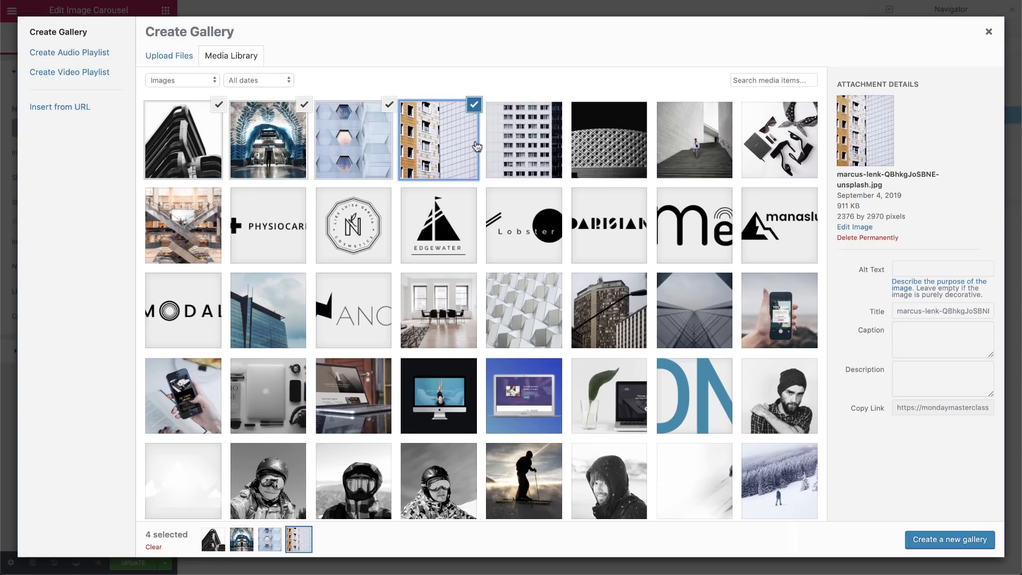
{"action": "left_click", "coordinate": [949, 540]}
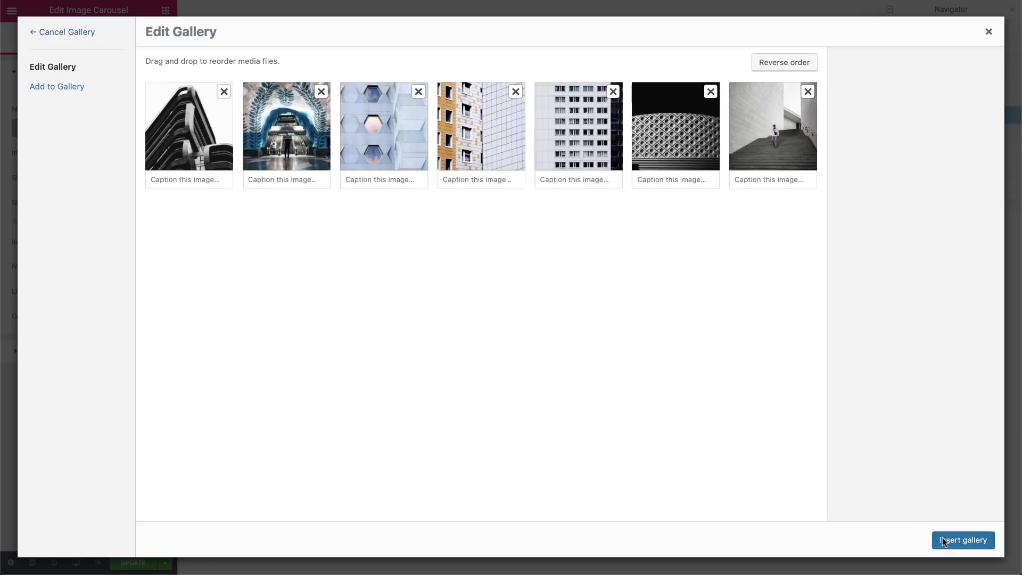
{"action": "left_click", "coordinate": [964, 540]}
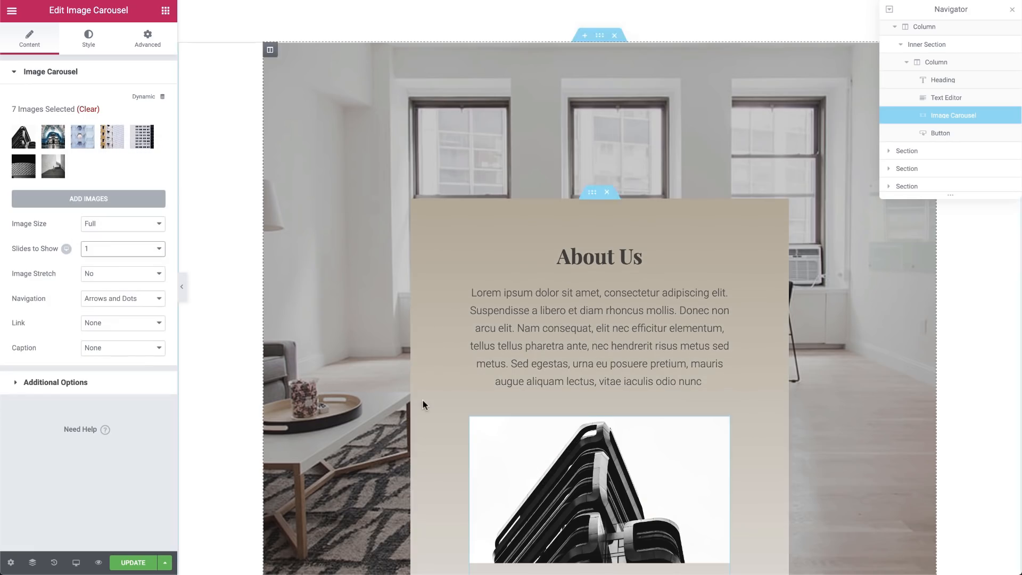
{"action": "scroll", "scroll_direction": "down", "scroll_amount": 3}
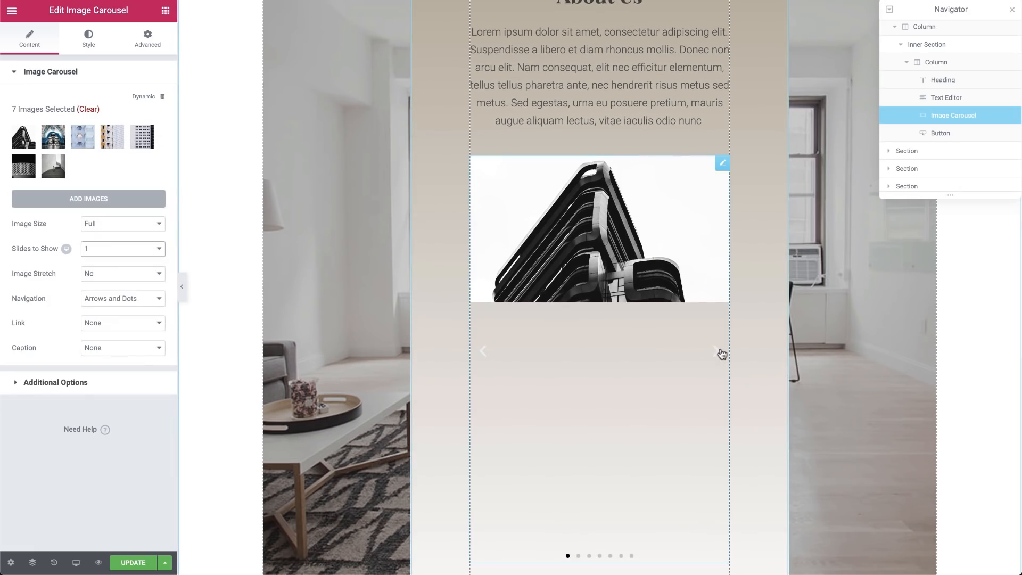
- Advance the carousel slide by slide to the sixth, round-building photo
{"action": "left_click", "coordinate": [715, 351]}
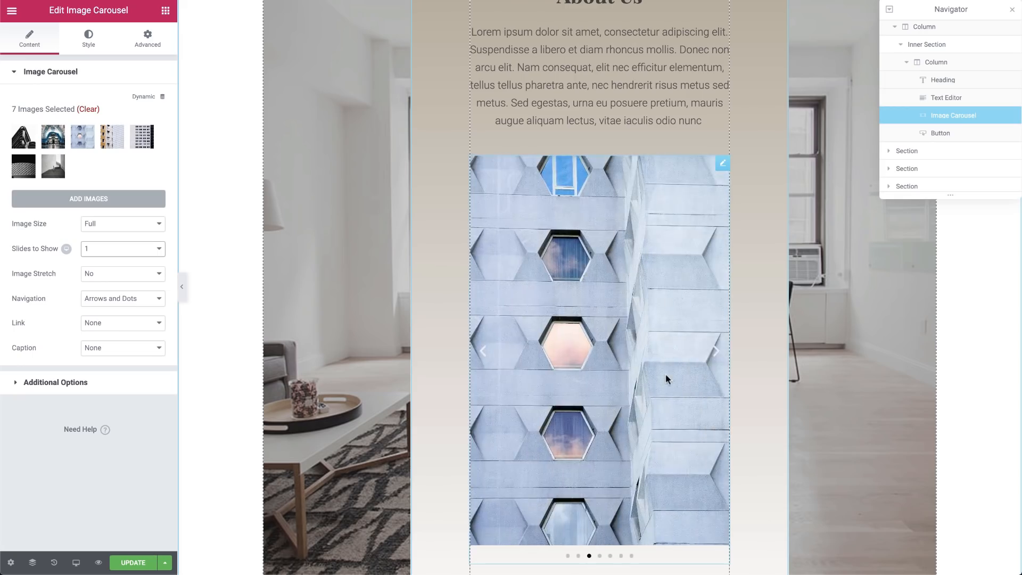
{"action": "left_click", "coordinate": [714, 351]}
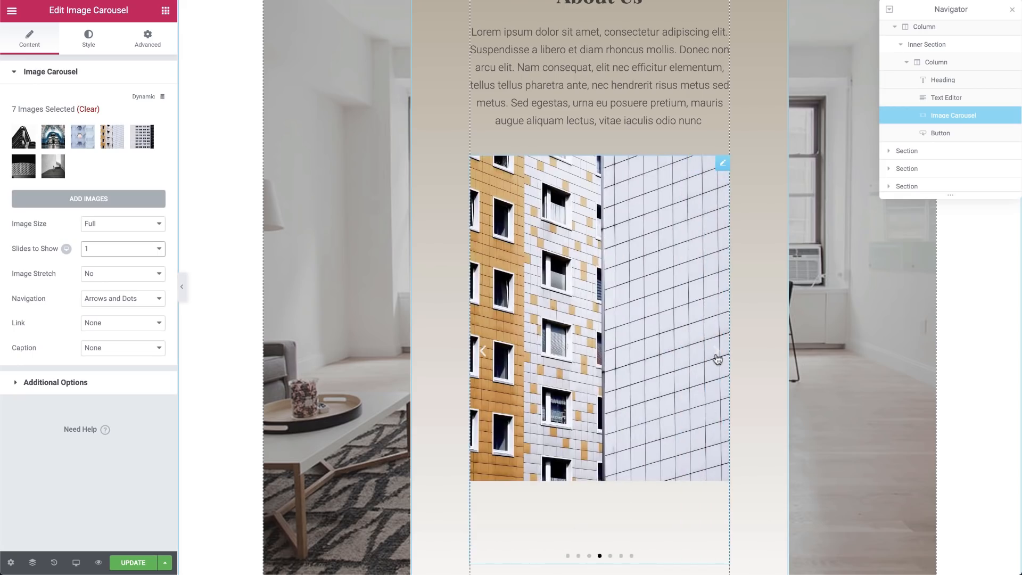
{"action": "left_click", "coordinate": [717, 351]}
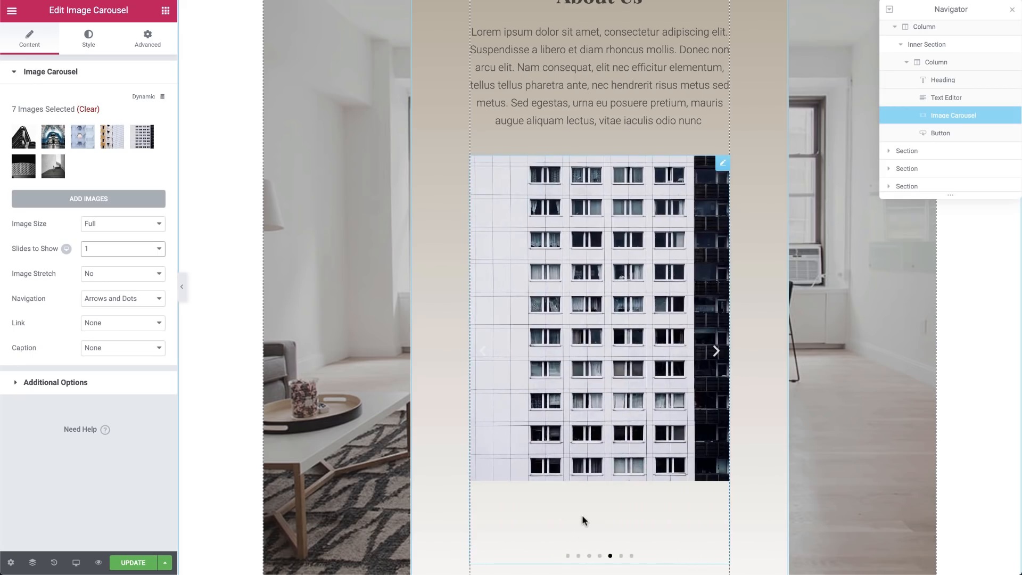
{"action": "left_click", "coordinate": [715, 351]}
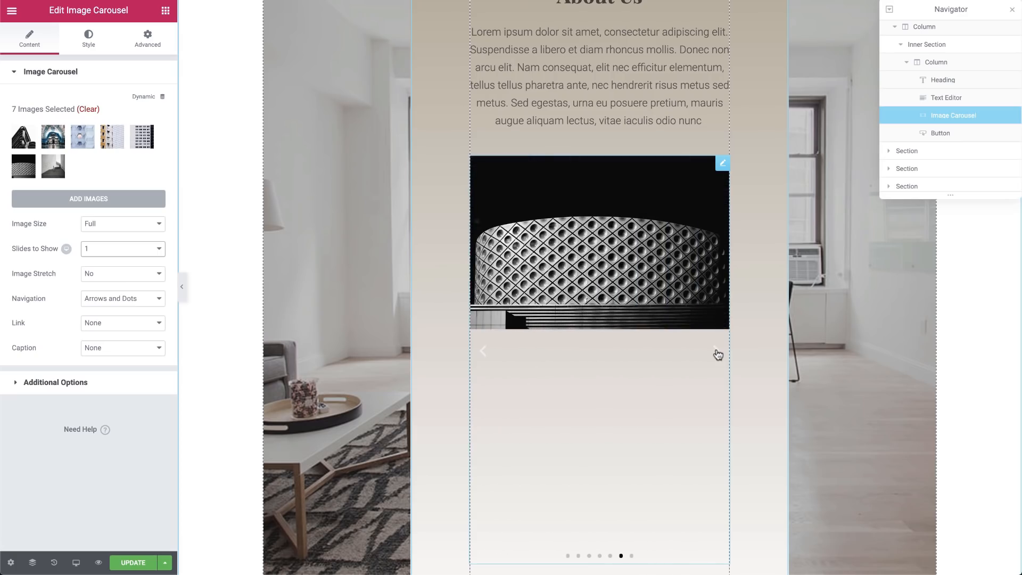
{"action": "mouse_move", "coordinate": [587, 411]}
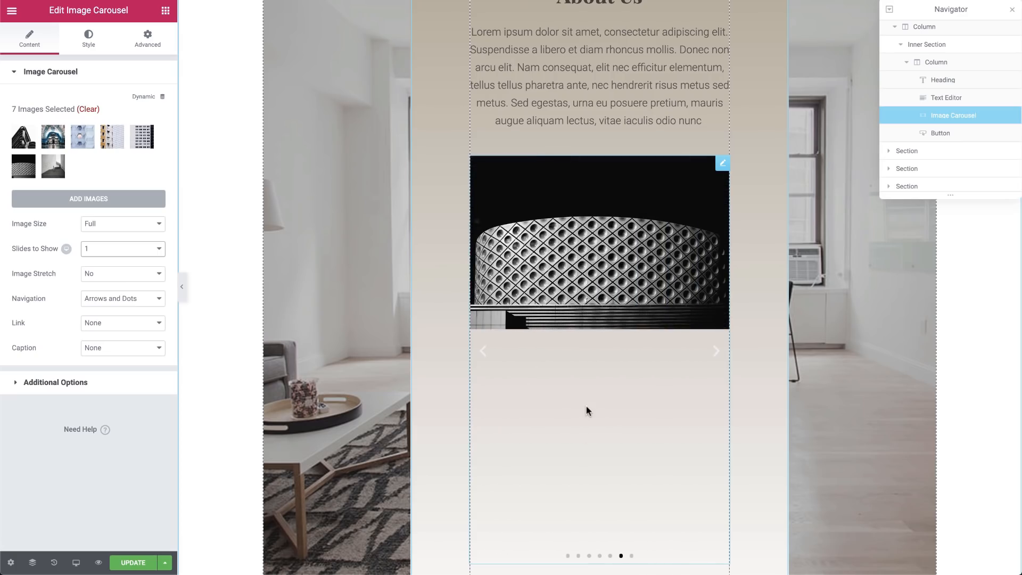
{"action": "left_click", "coordinate": [88, 198]}
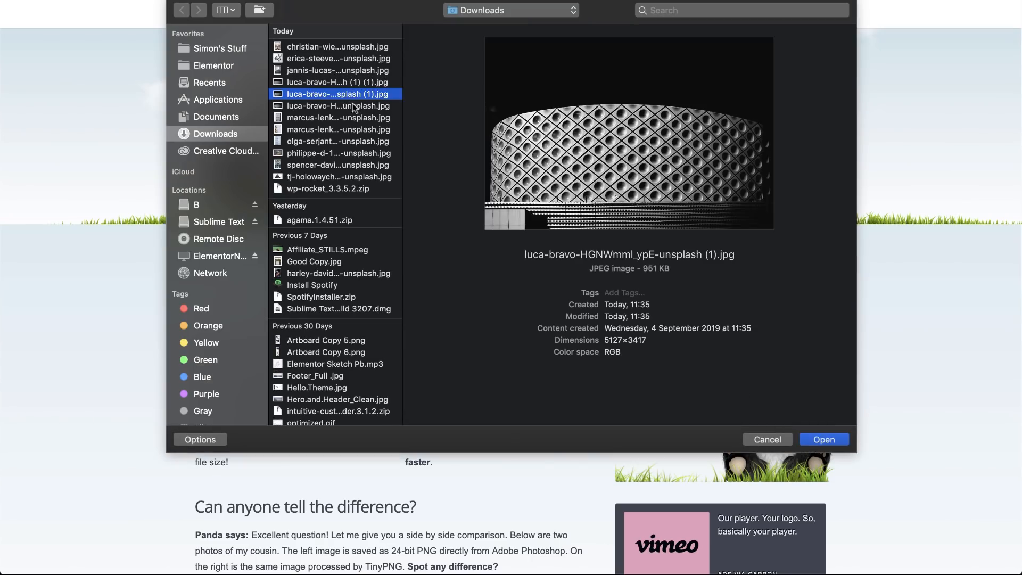
- Compress the round-building JPEG in TinyPNG (951.2 KB to 889.0 KB) and download it
{"action": "left_click", "coordinate": [824, 439]}
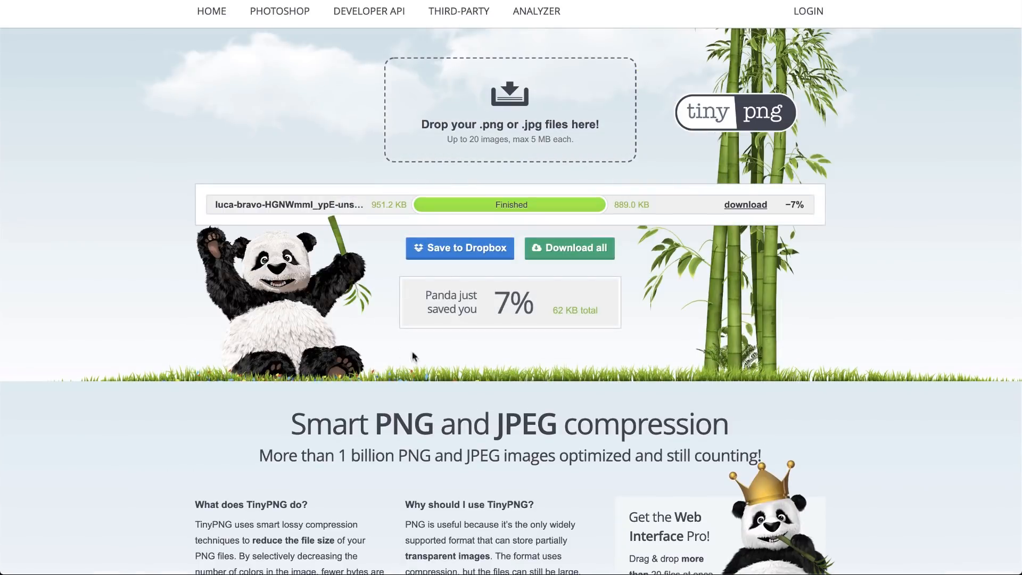
{"action": "left_click", "coordinate": [745, 205]}
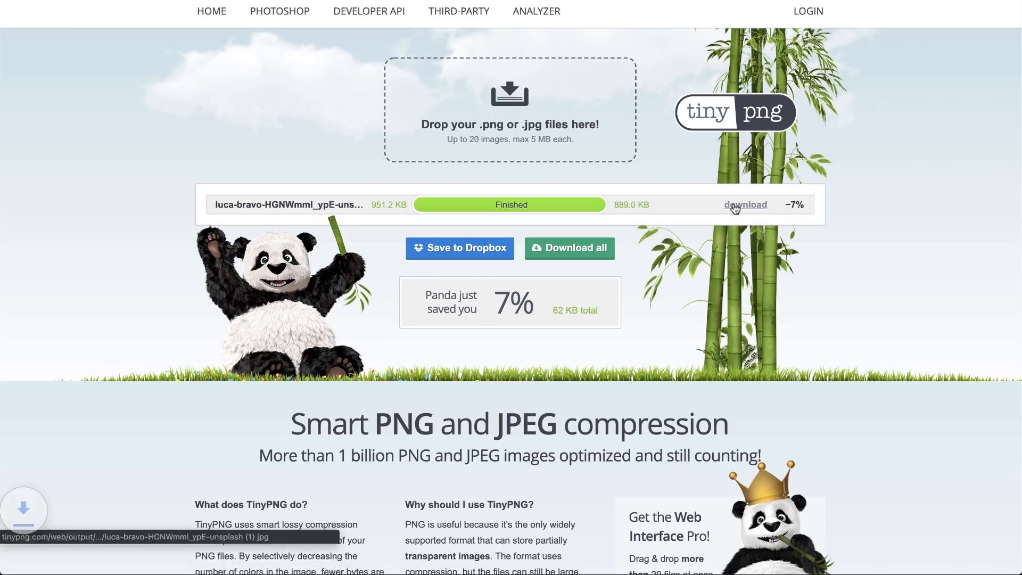
{"action": "left_click", "coordinate": [744, 205]}
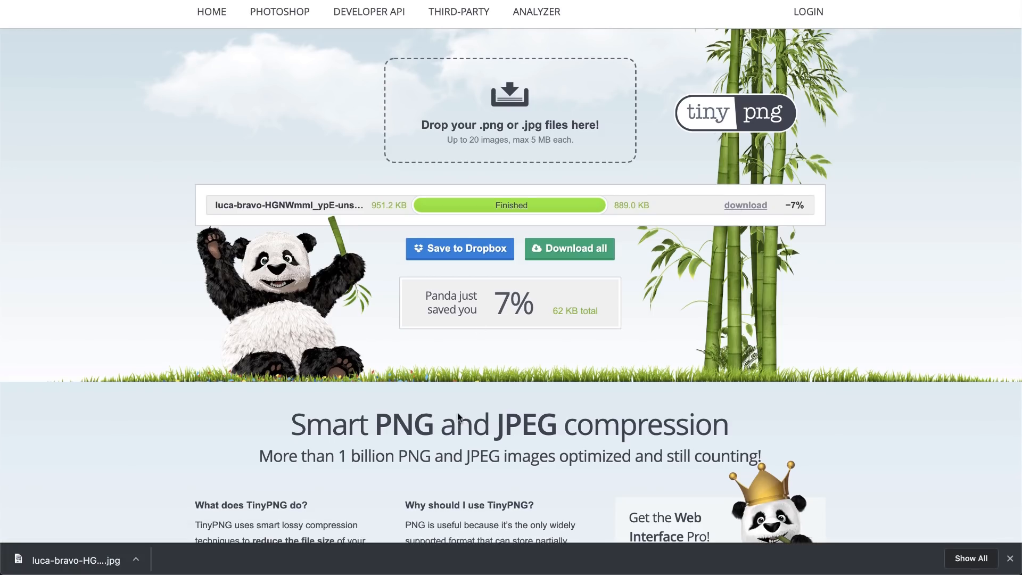
{"action": "mouse_move", "coordinate": [579, 312]}
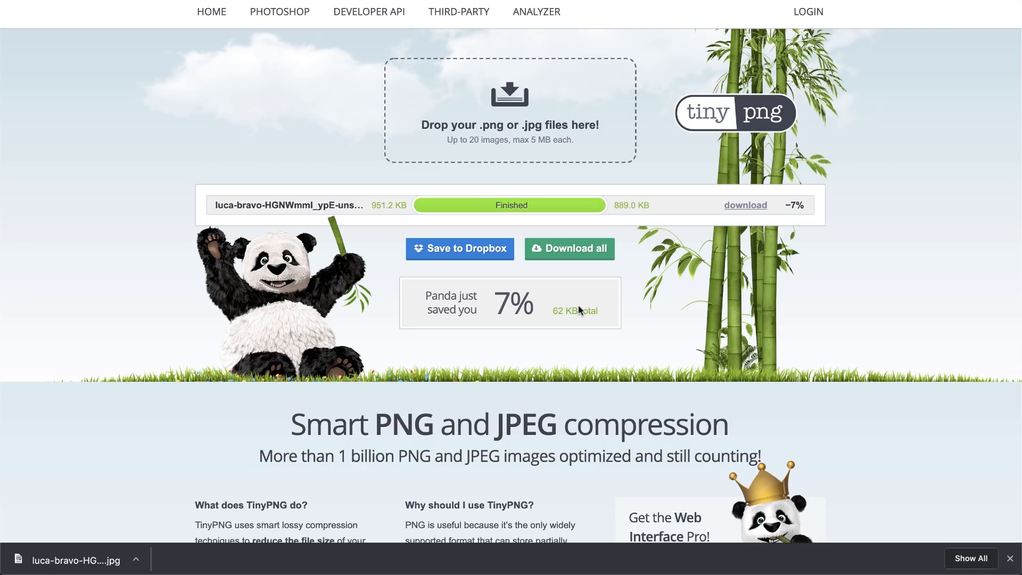
{"action": "mouse_move", "coordinate": [579, 312]}
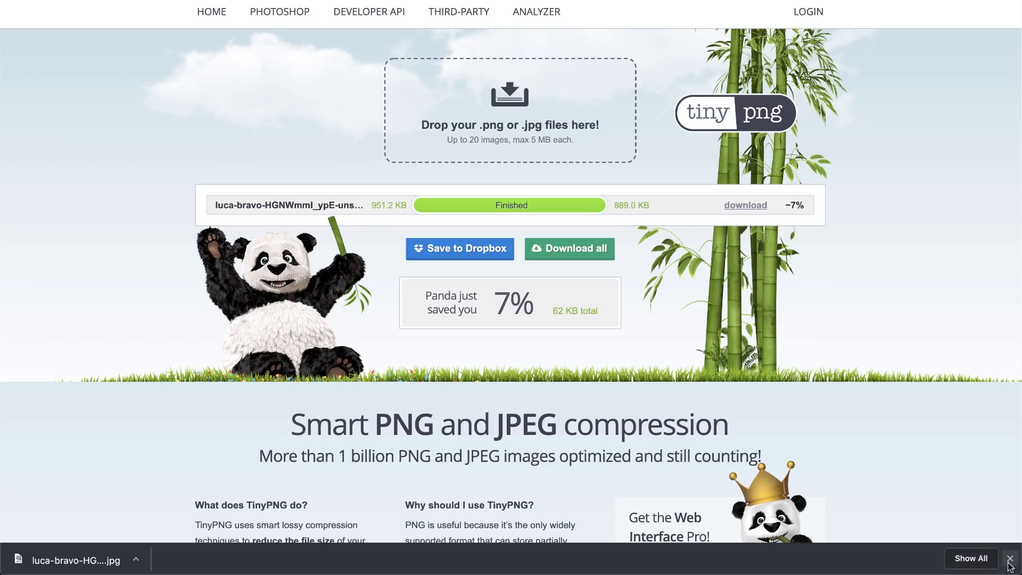
{"action": "left_click", "coordinate": [1009, 559]}
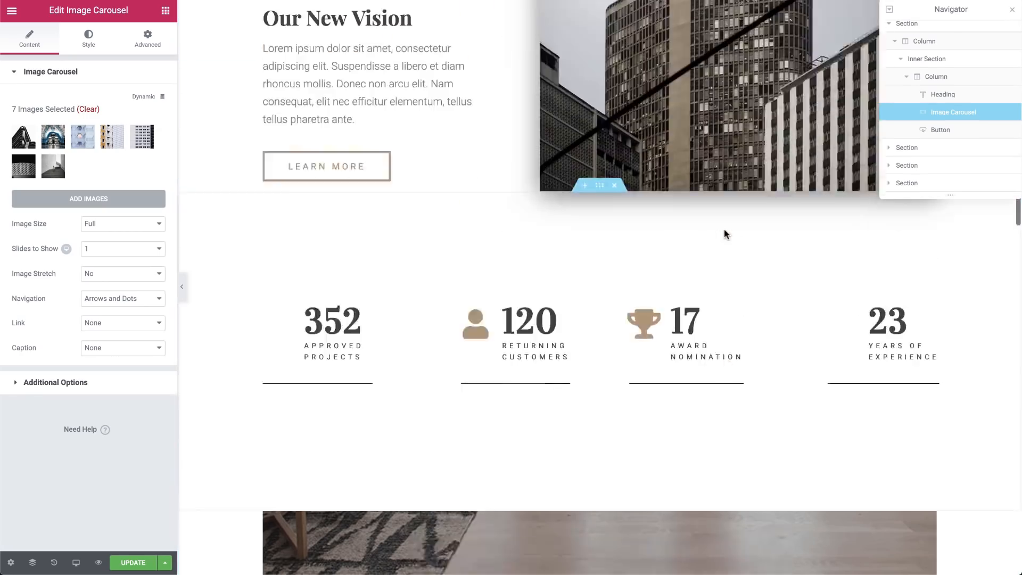
- Select the BROOKSTROKS heading and reach its Text Color swatch in the Style settings
{"action": "scroll", "scroll_direction": "up", "scroll_amount": 3}
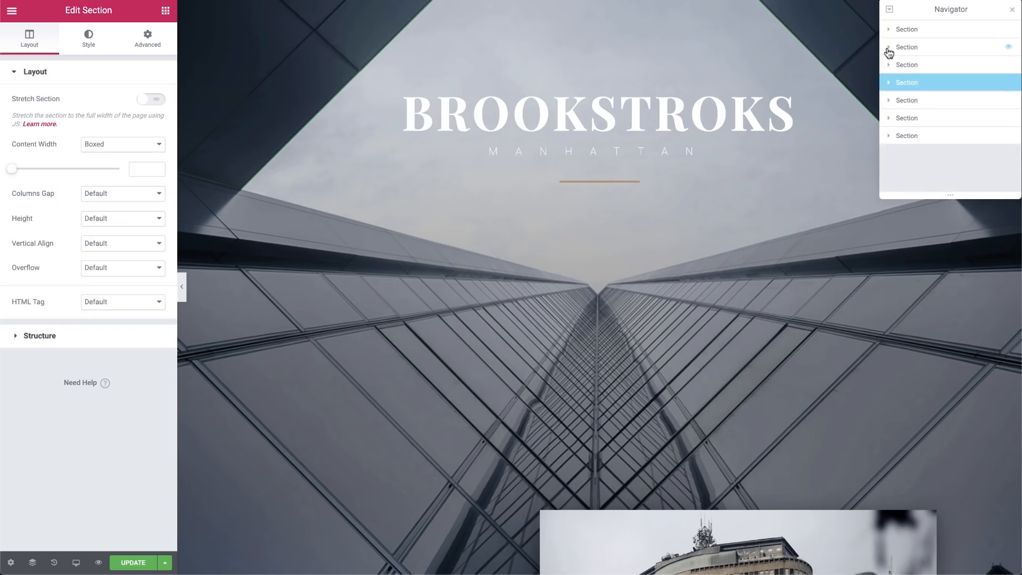
{"action": "mouse_move", "coordinate": [889, 51]}
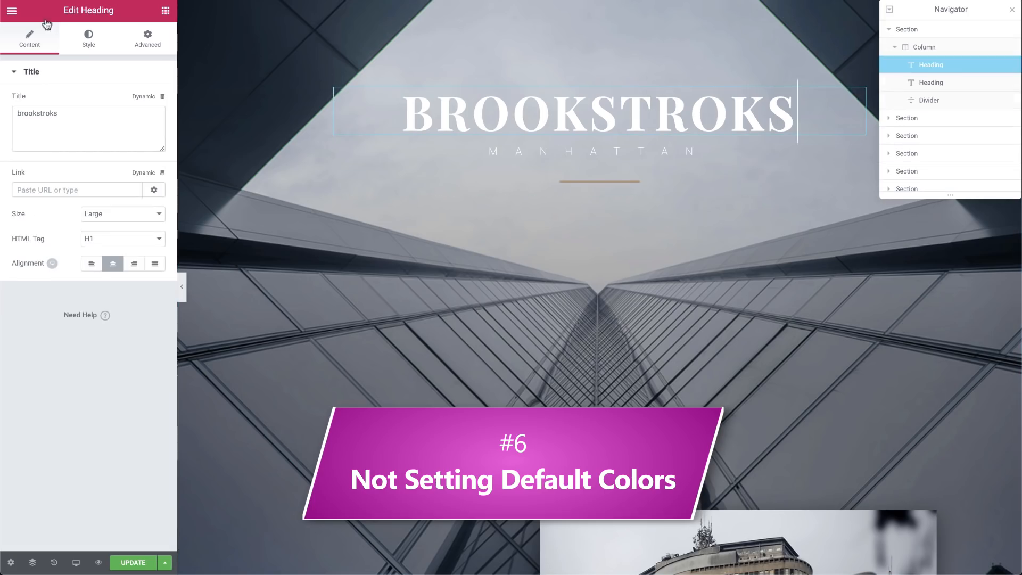
{"action": "left_click", "coordinate": [88, 38]}
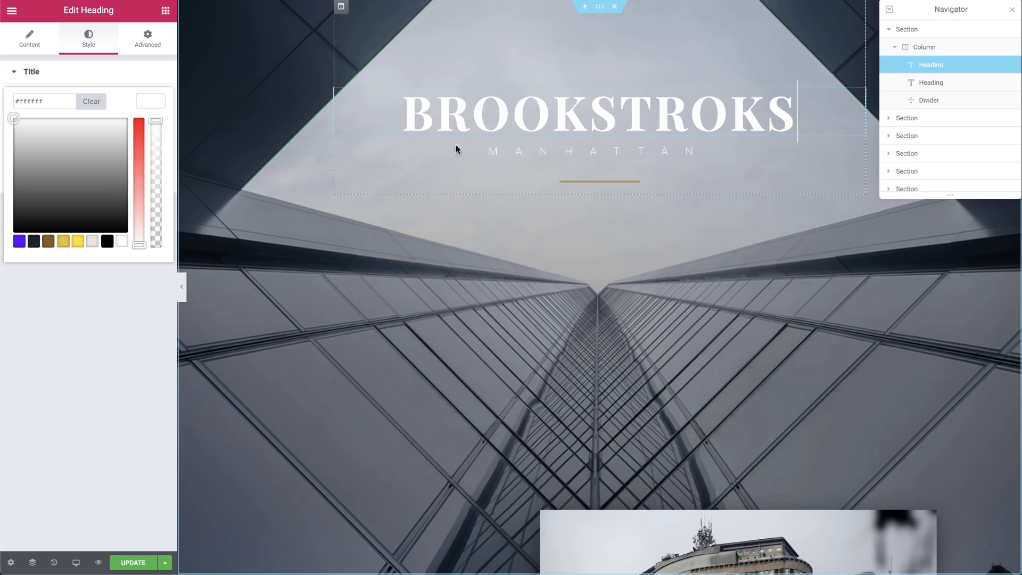
{"action": "scroll", "scroll_direction": "down", "scroll_amount": 3}
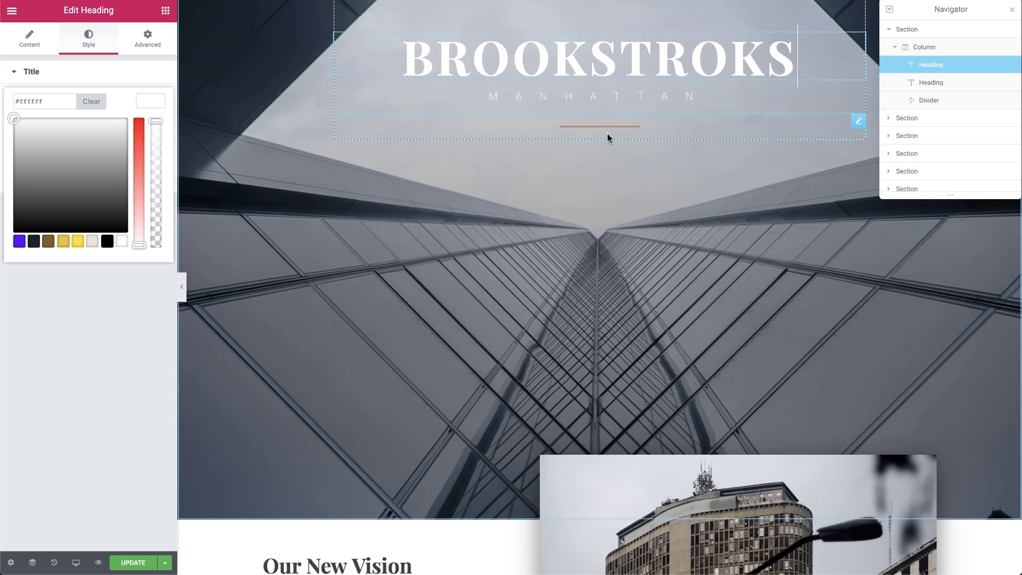
{"action": "scroll", "scroll_direction": "down", "scroll_amount": 3}
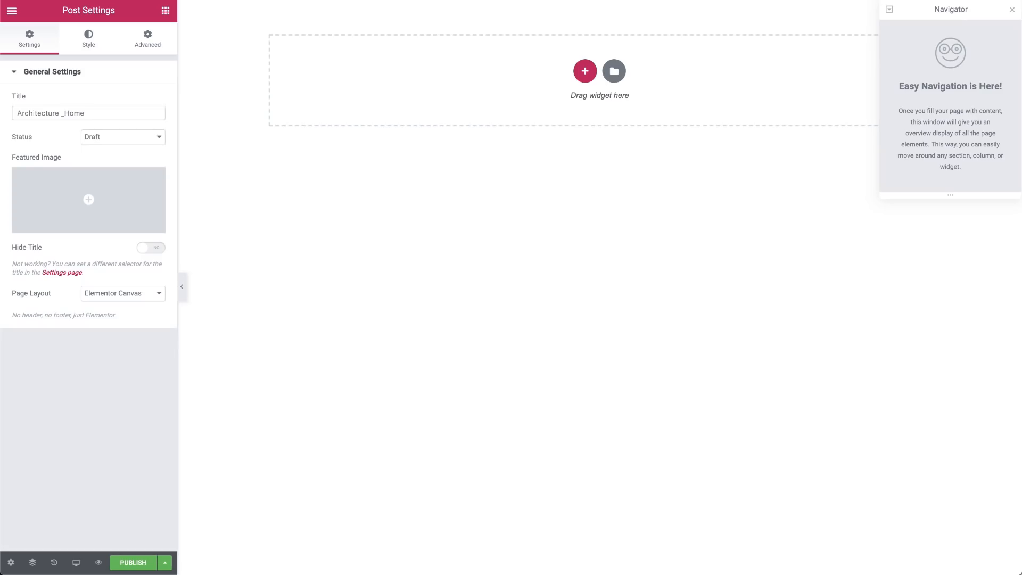
{"action": "mouse_move", "coordinate": [177, 400]}
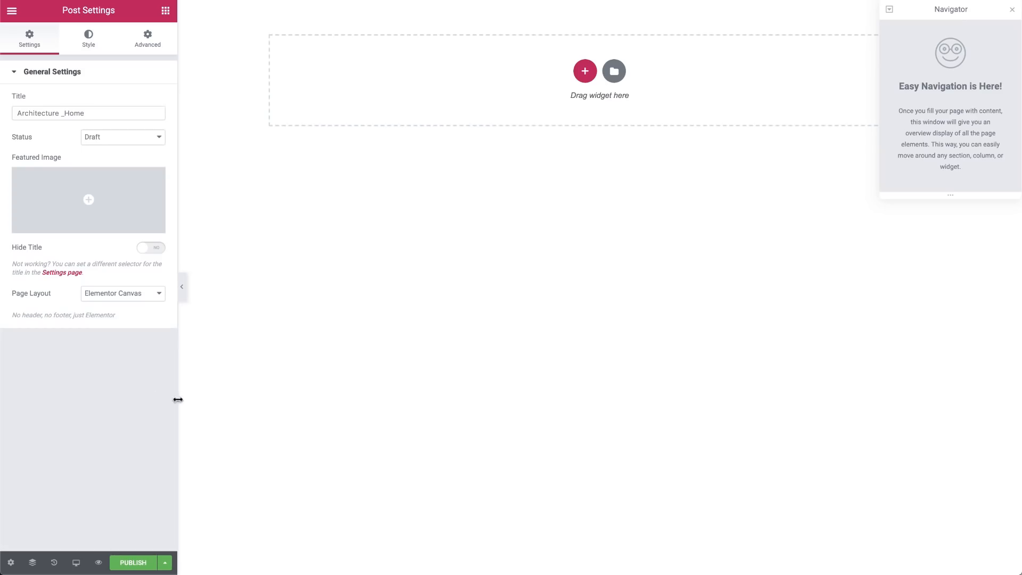
{"action": "mouse_move", "coordinate": [165, 378]}
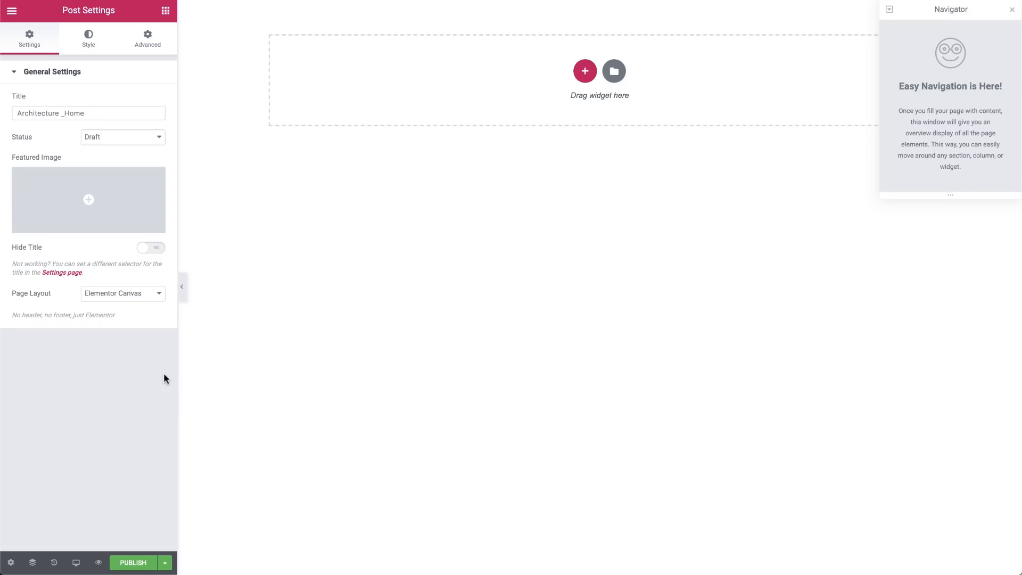
{"action": "mouse_move", "coordinate": [12, 12]}
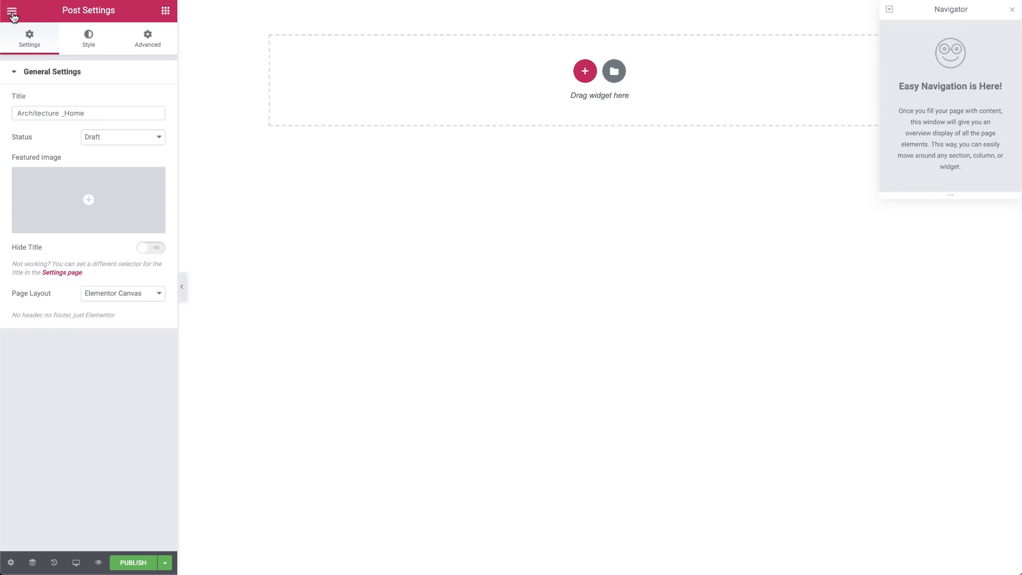
- Set the Default Colors primary swatch to #b39573 and apply the palette
{"action": "left_click", "coordinate": [12, 11]}
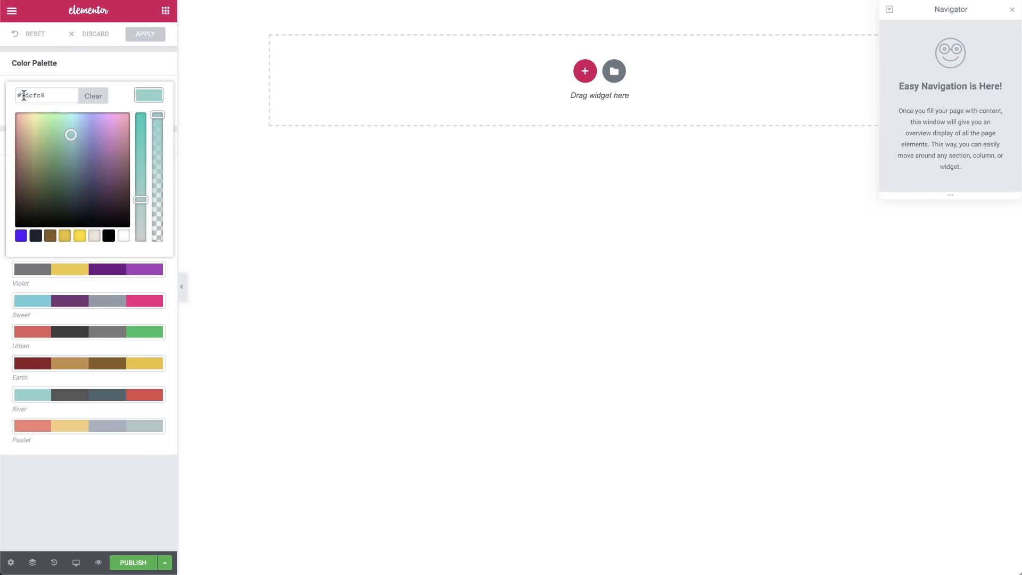
{"action": "triple_click", "coordinate": [46, 95]}
{"action": "type", "text": "#b39573"}
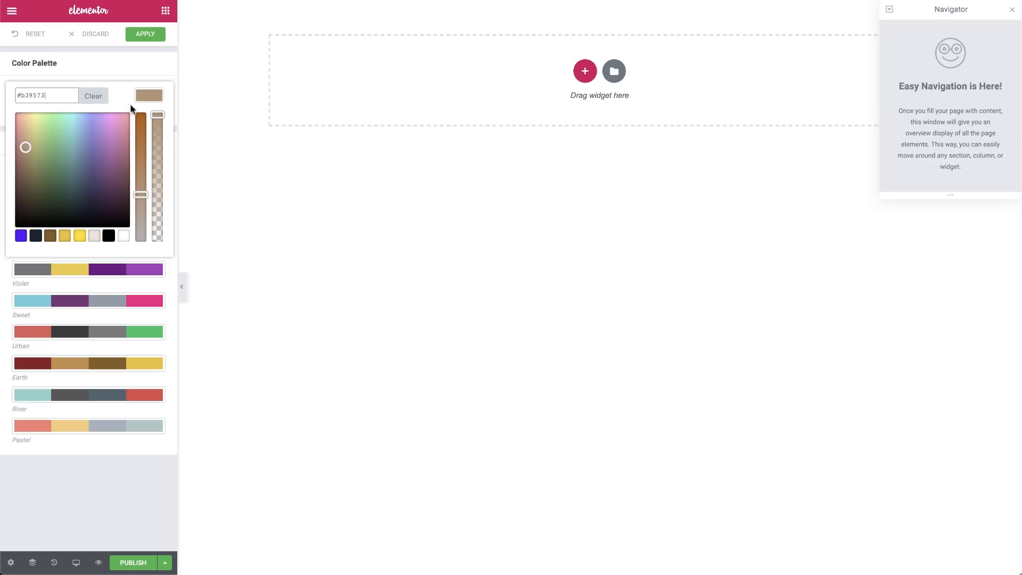
{"action": "mouse_move", "coordinate": [146, 35]}
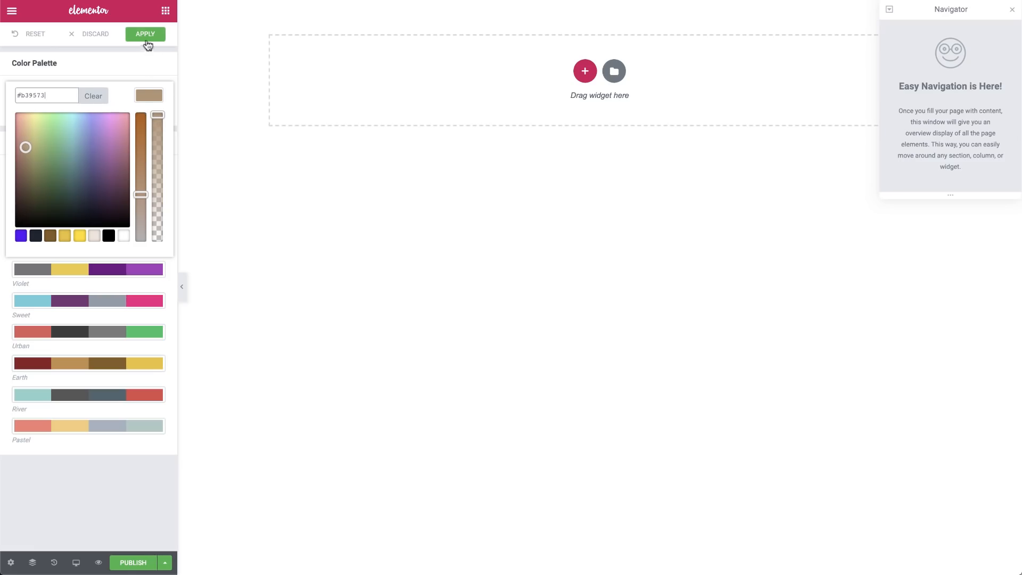
{"action": "left_click", "coordinate": [145, 34]}
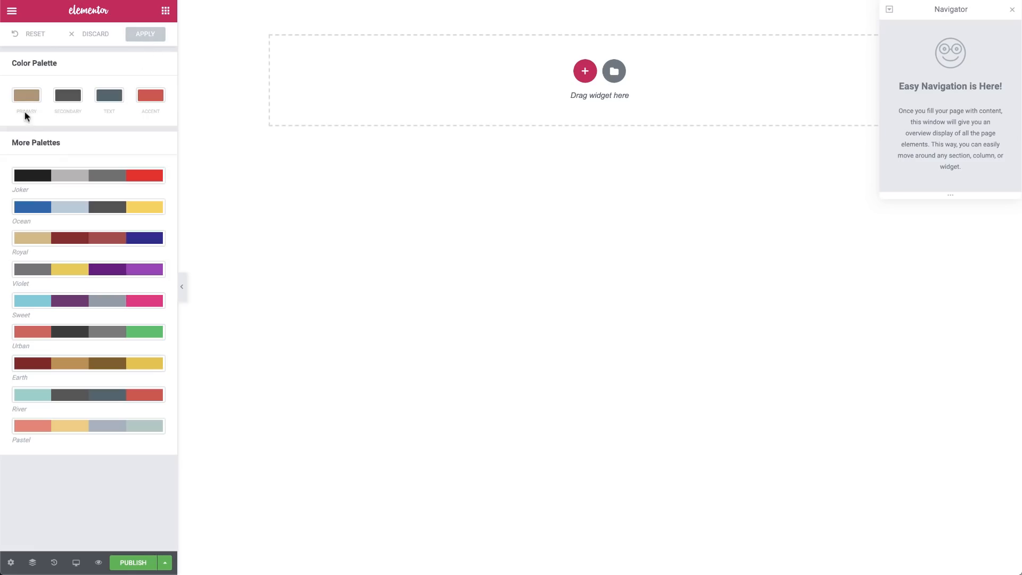